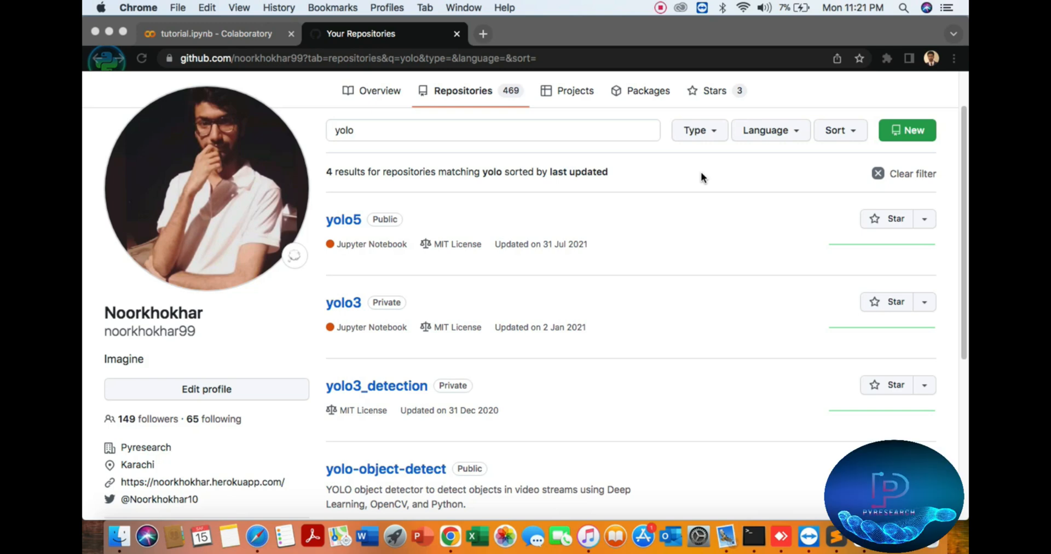
mouse_move(329, 220)
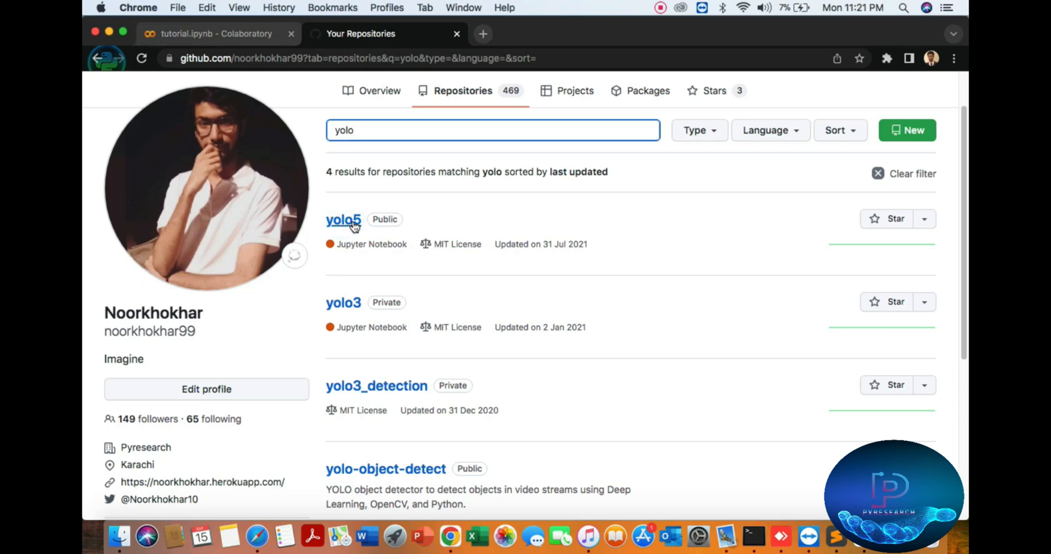
- Save the yolo5 repo's raw tutorial.ipynb into Documents, then return to the Colab tab
click(344, 219)
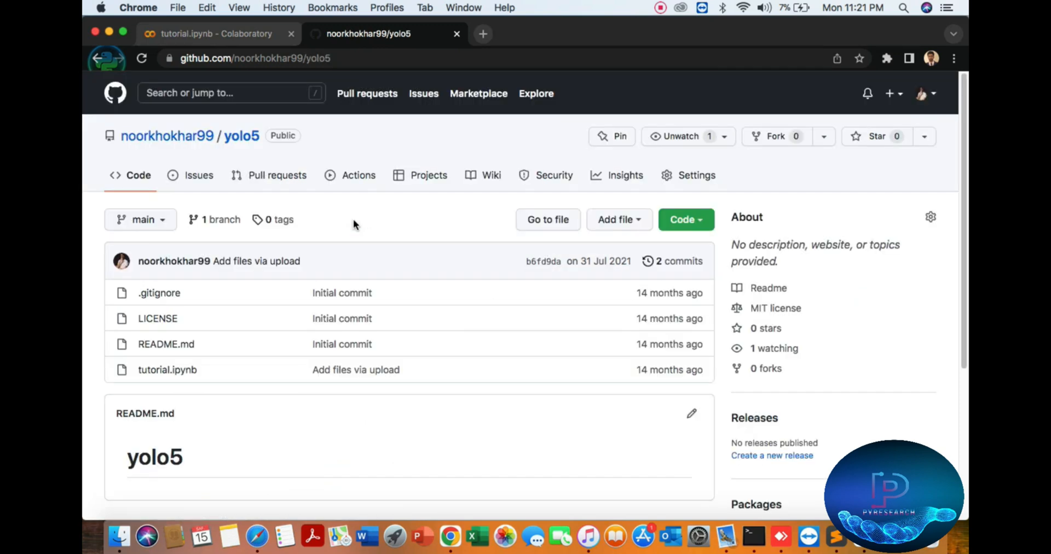
mouse_move(167, 369)
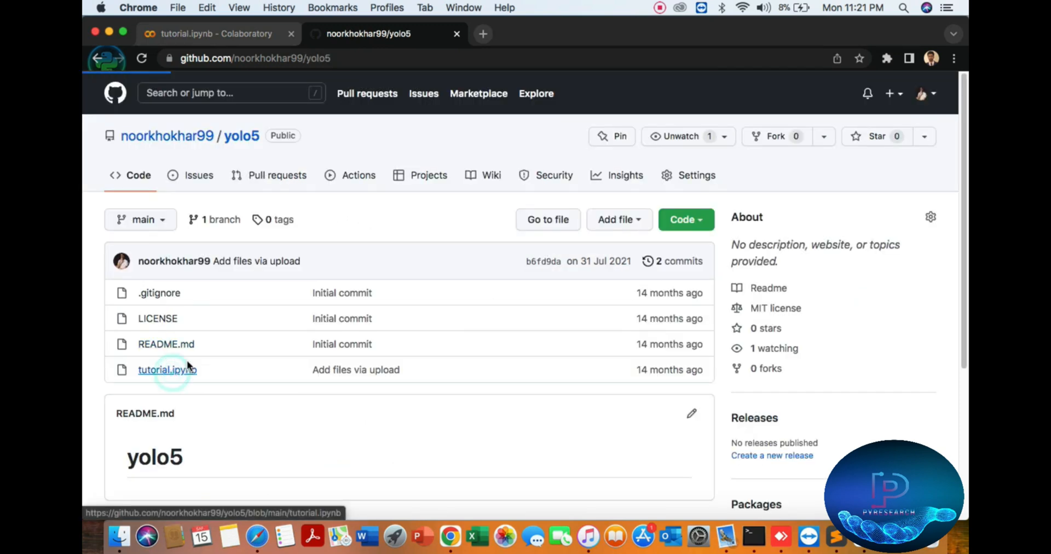
click(165, 370)
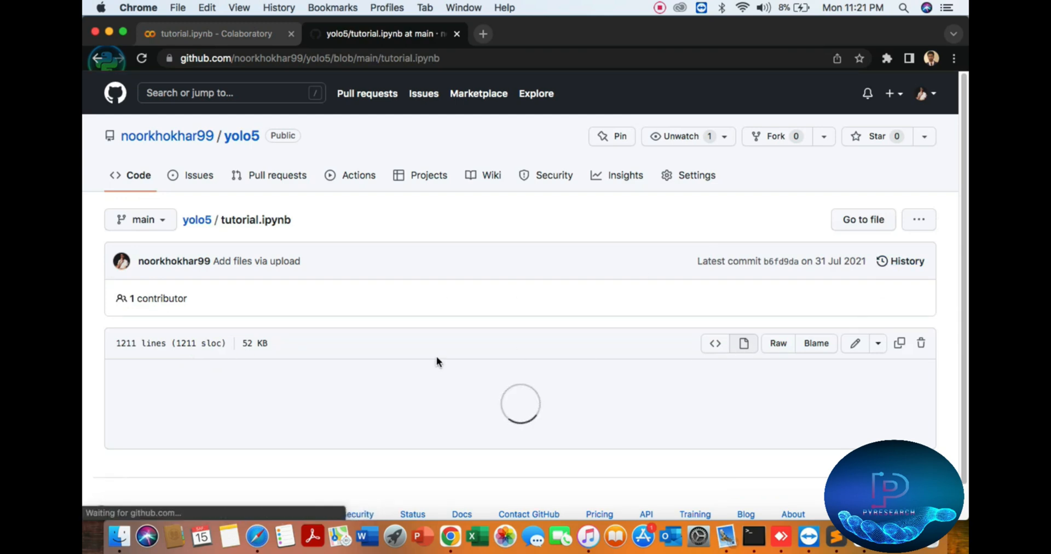
mouse_move(451, 345)
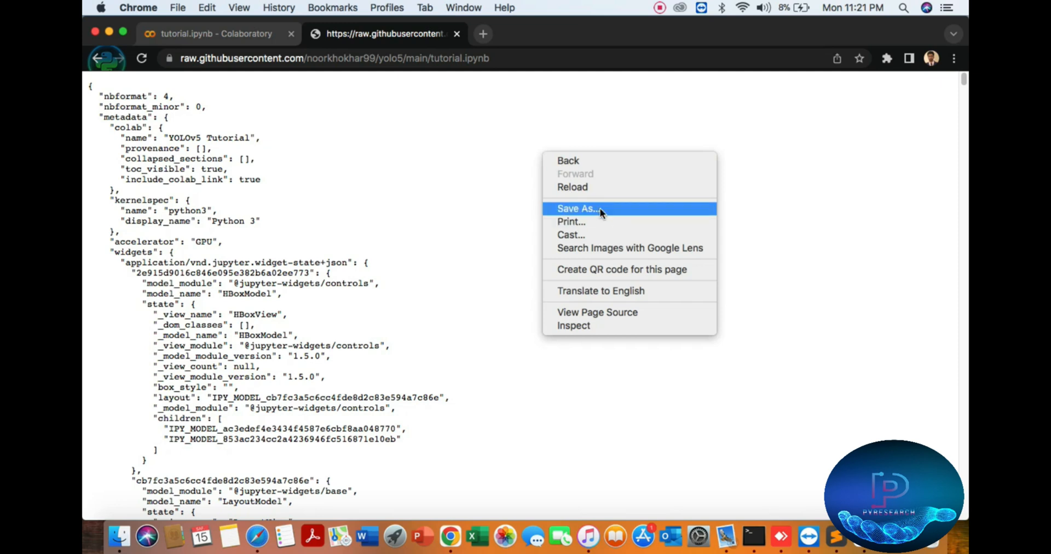
click(577, 208)
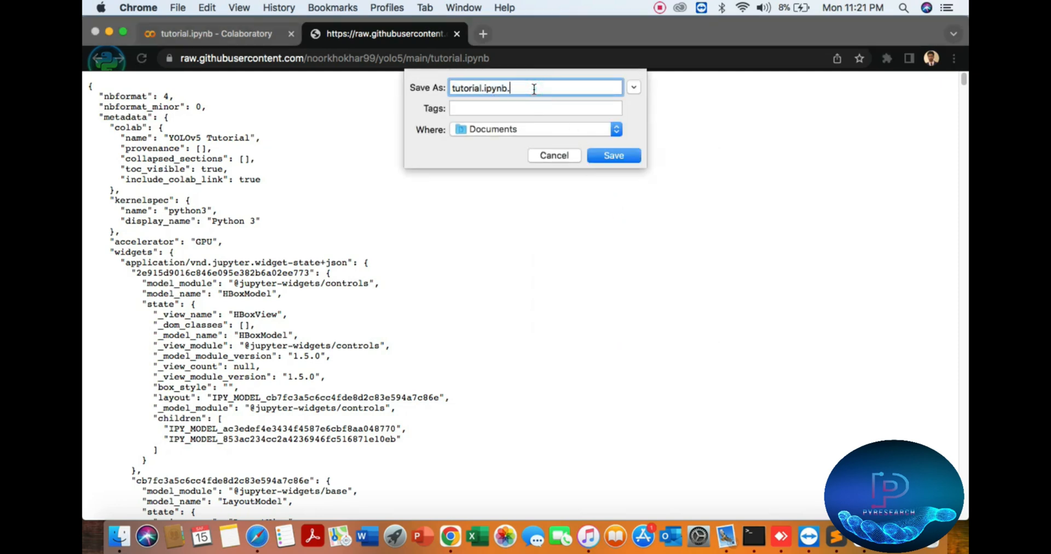
click(613, 155)
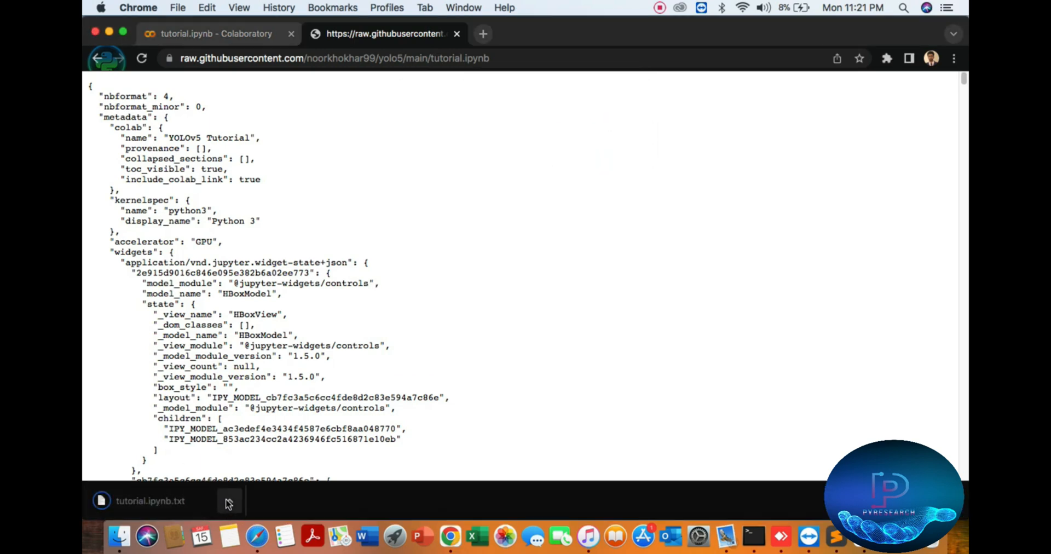
click(214, 33)
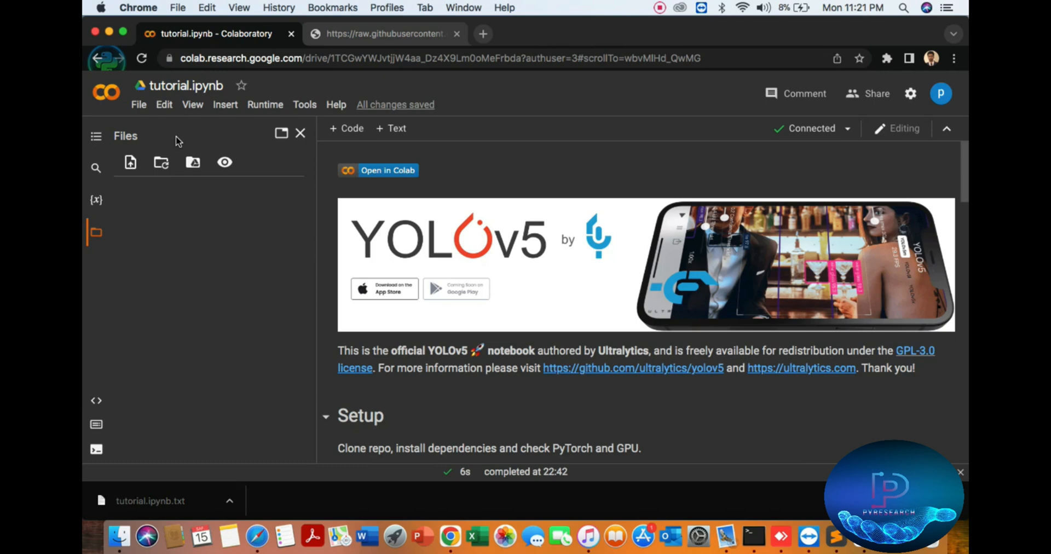
- Rename the notebook yolo5.ipynb, set the hardware accelerator to GPU, and check RAM/disk usage
click(185, 85)
text(y)
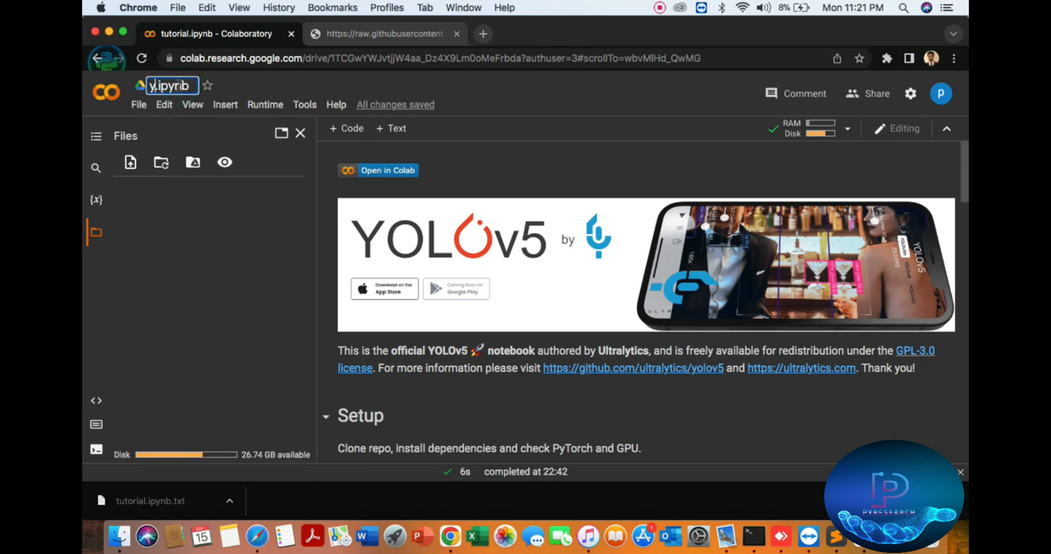
text(olo5)
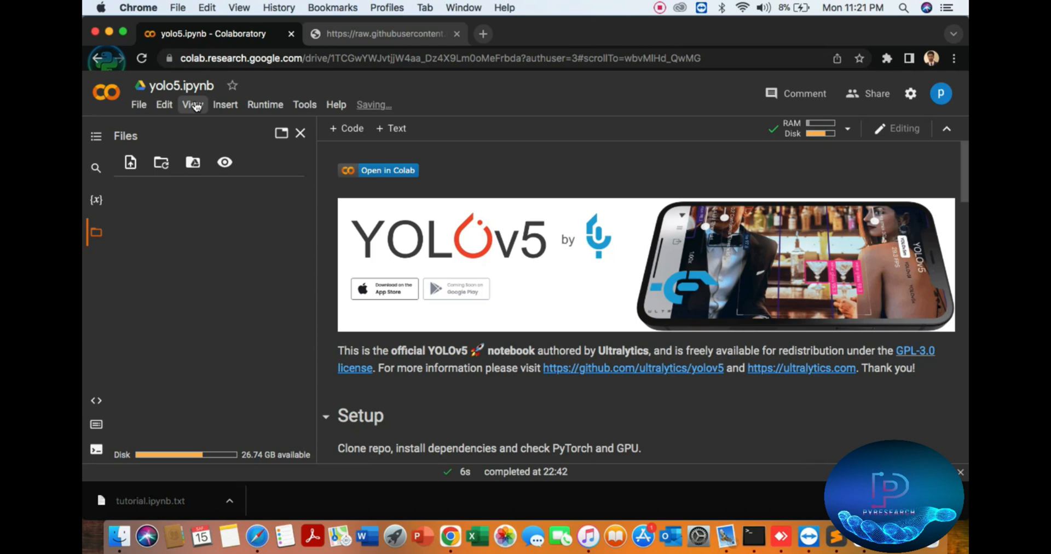
click(265, 104)
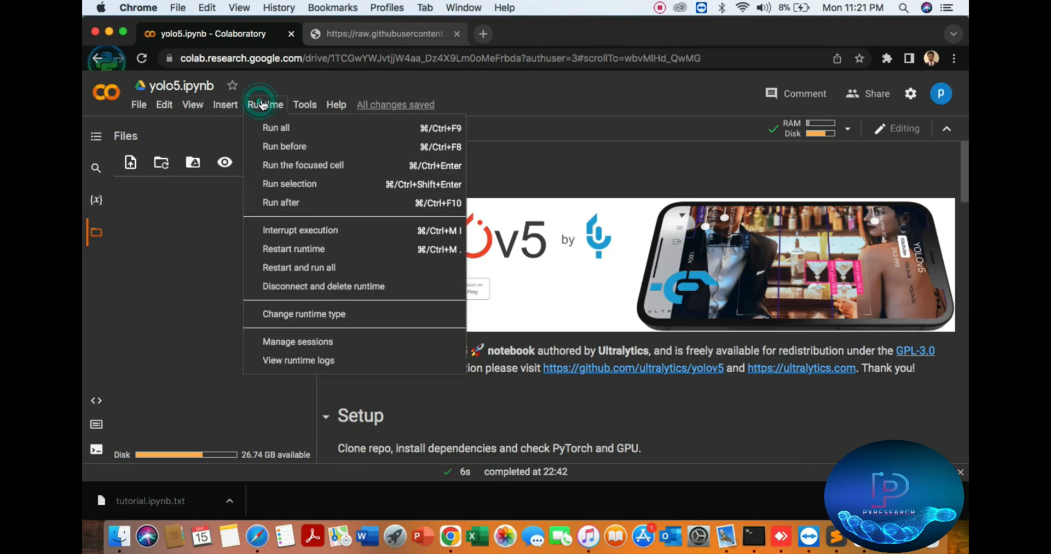
click(302, 313)
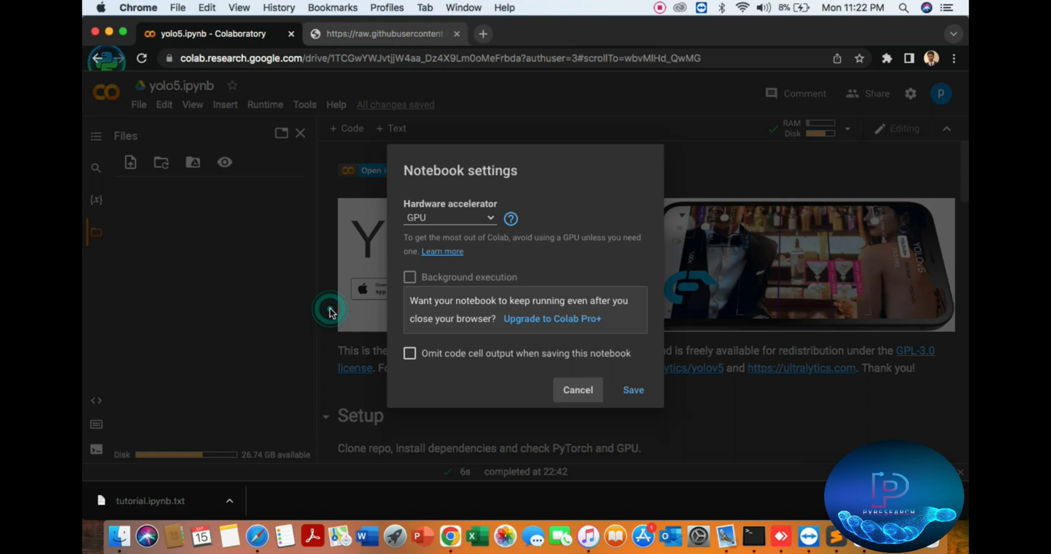
click(448, 217)
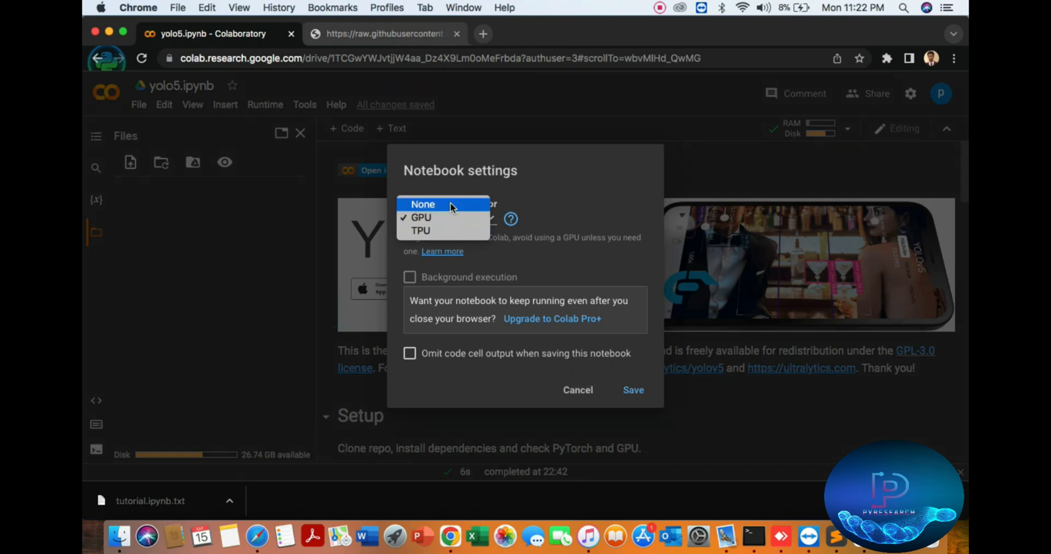
click(423, 204)
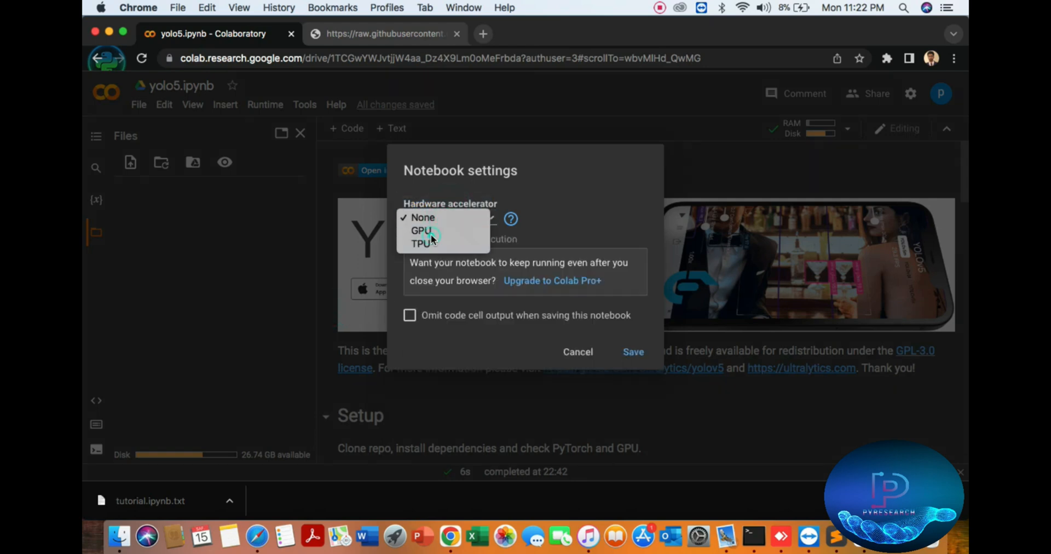
click(421, 230)
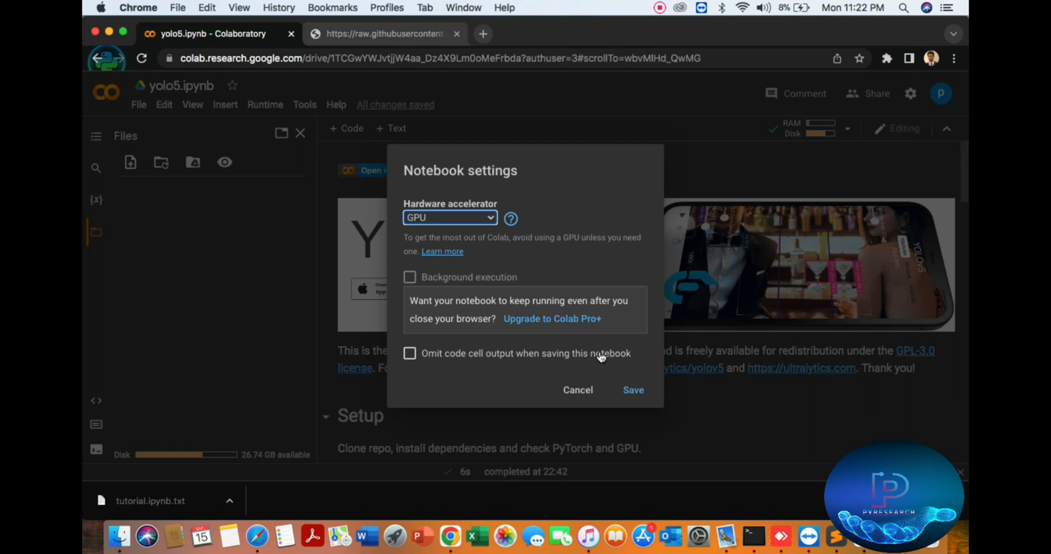
click(577, 389)
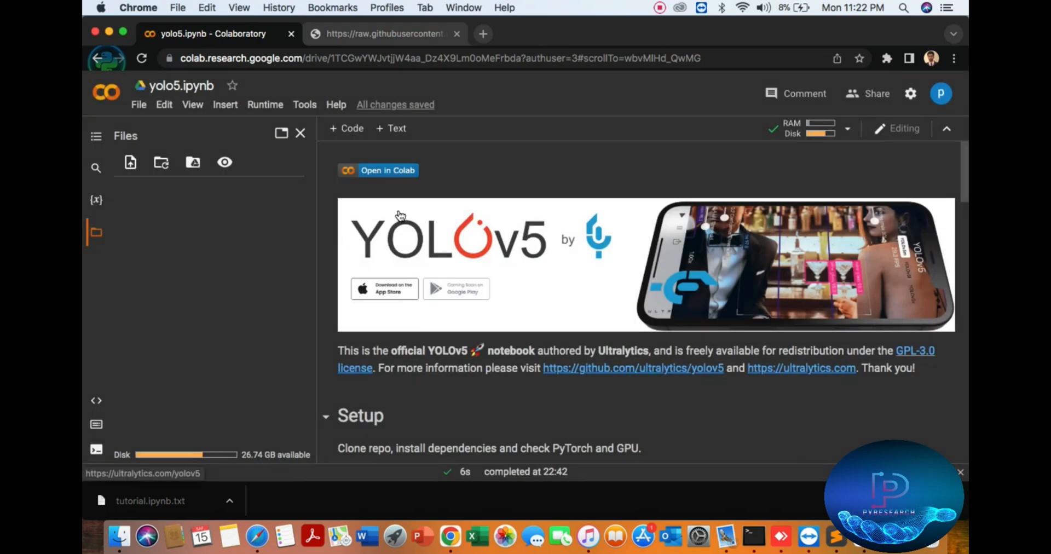
click(816, 128)
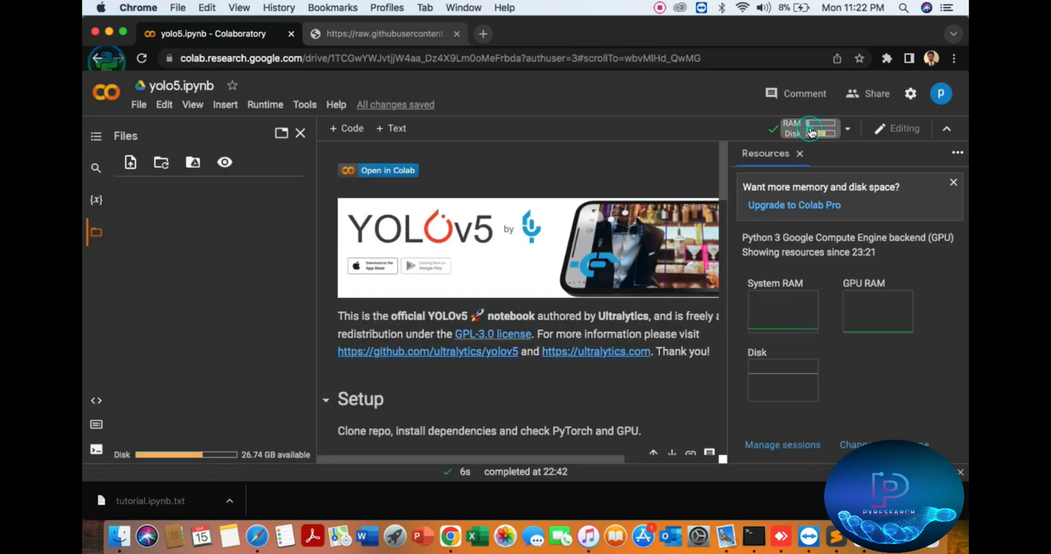
click(800, 153)
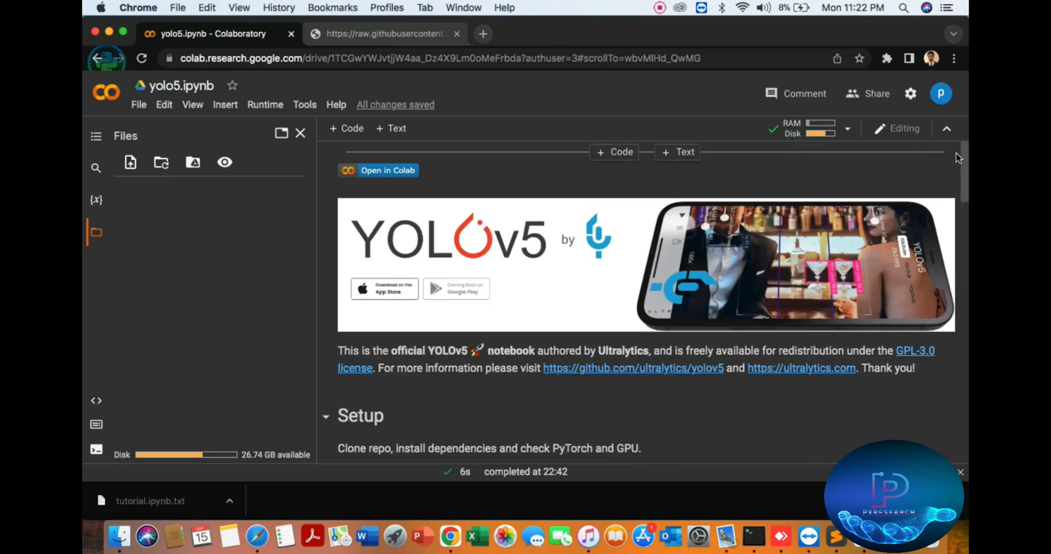
- Rename tutorial.ipynb.txt in Documents to tutorial.ipynb and return to the Colab notebook
scroll(down, 3)
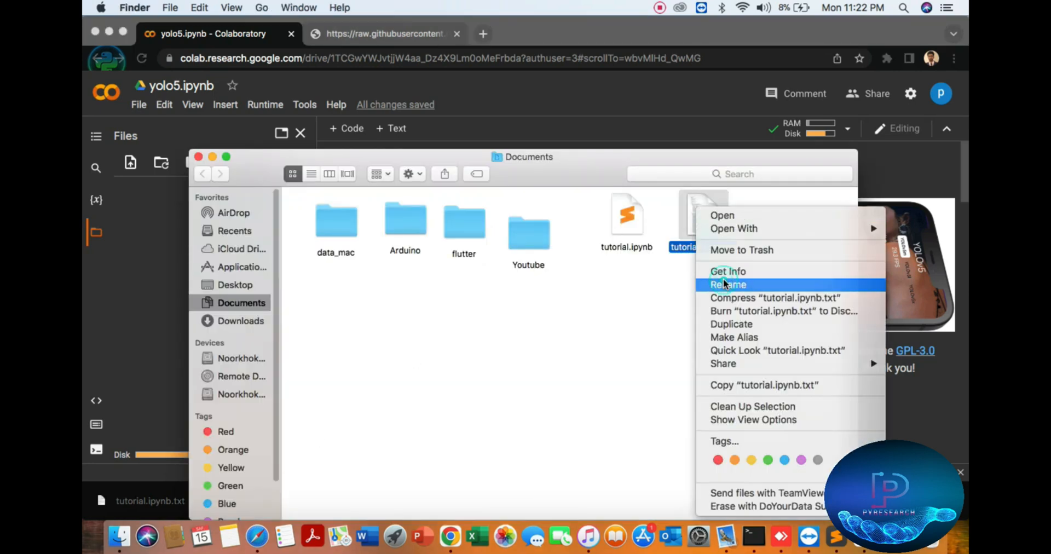
click(729, 284)
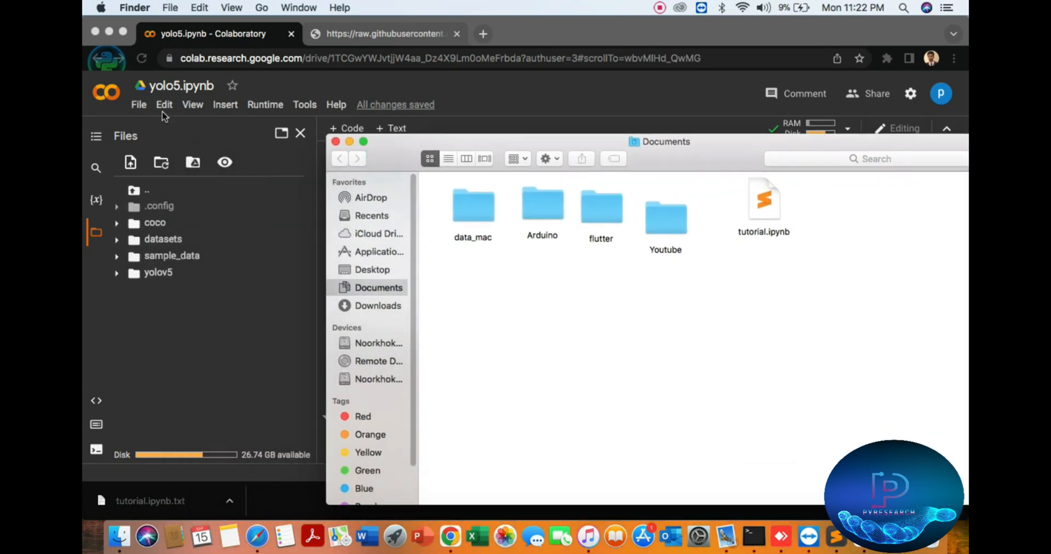
click(139, 104)
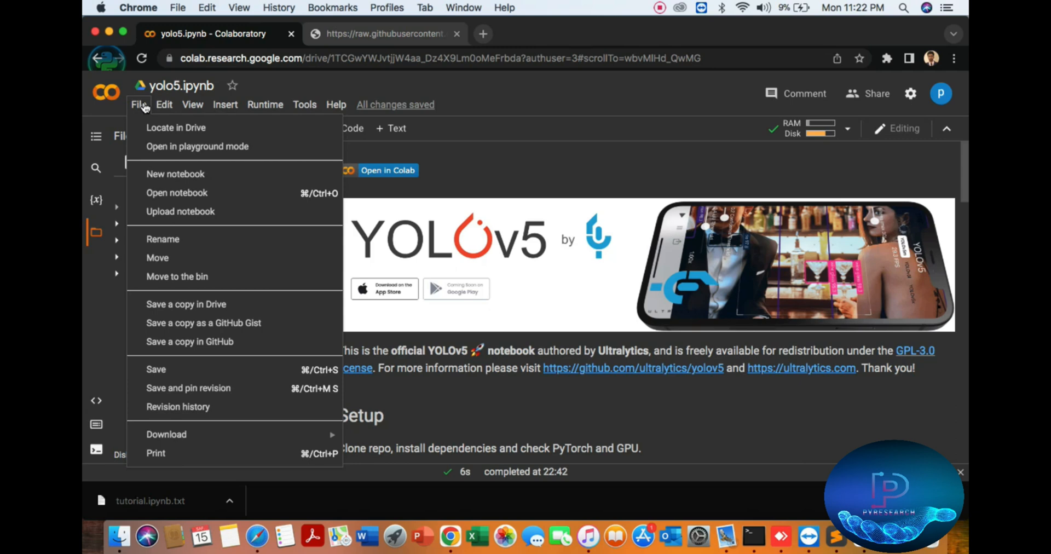
- Upload tutorial.ipynb from Documents into Colab through Upload notebook
click(180, 211)
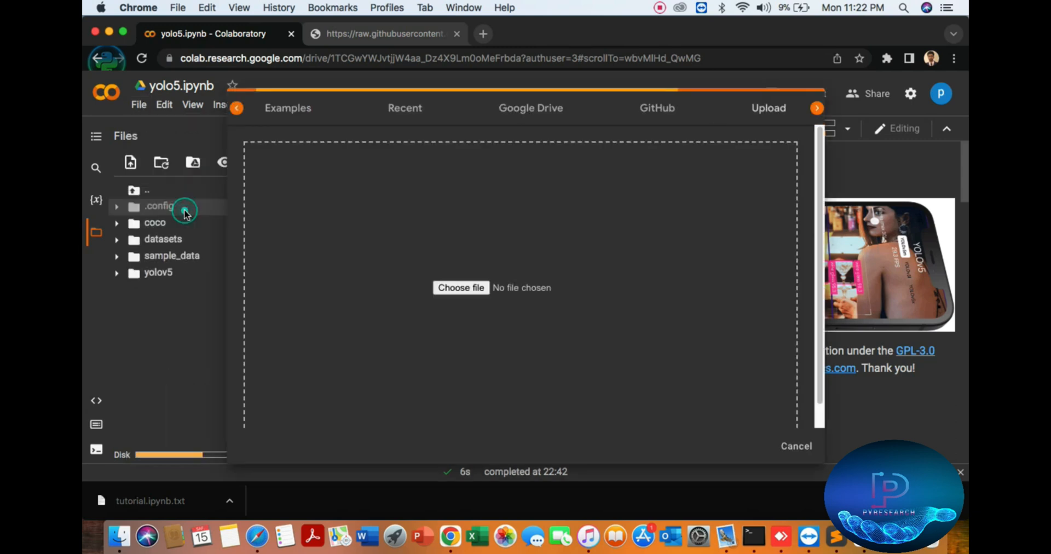
click(461, 287)
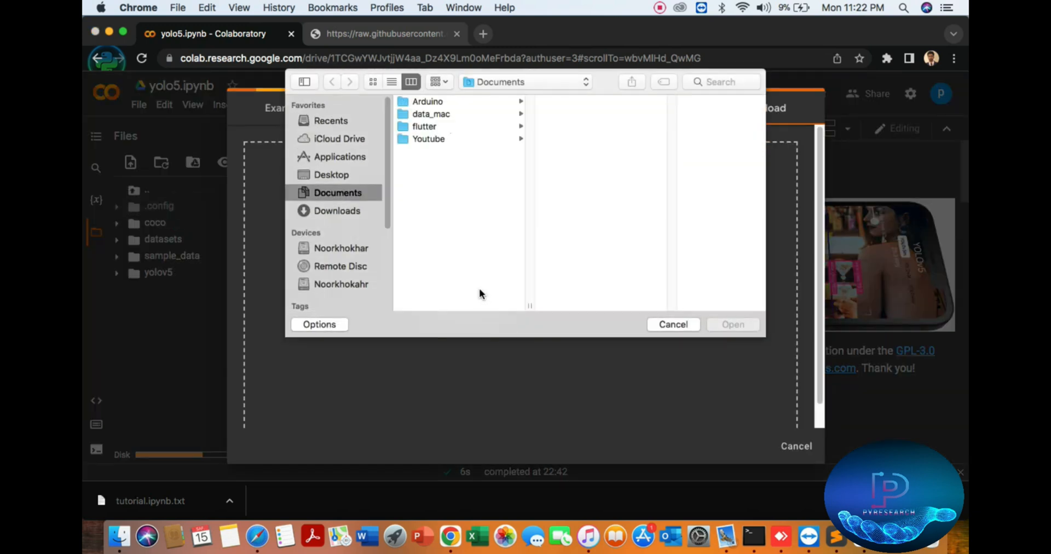
click(439, 139)
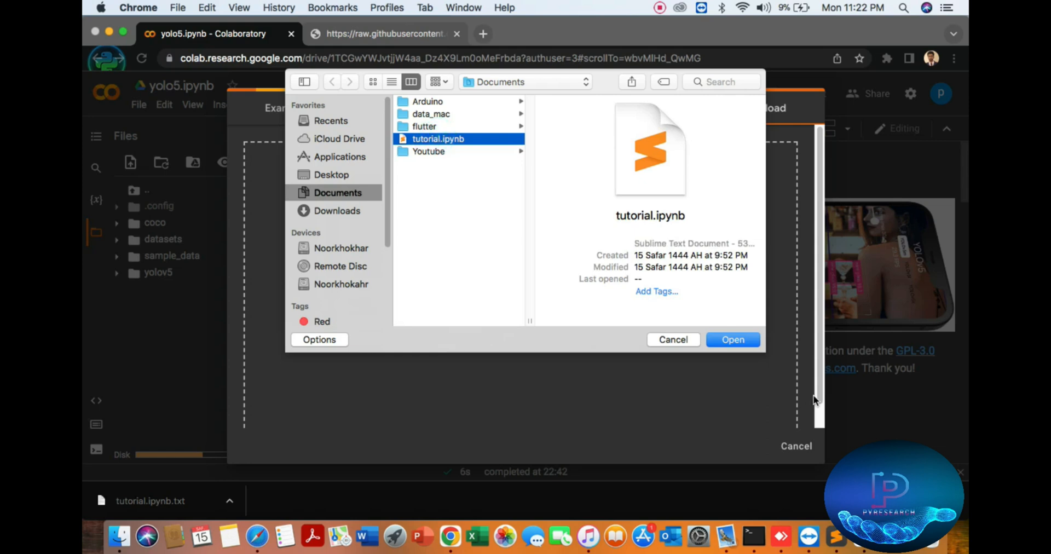
click(732, 339)
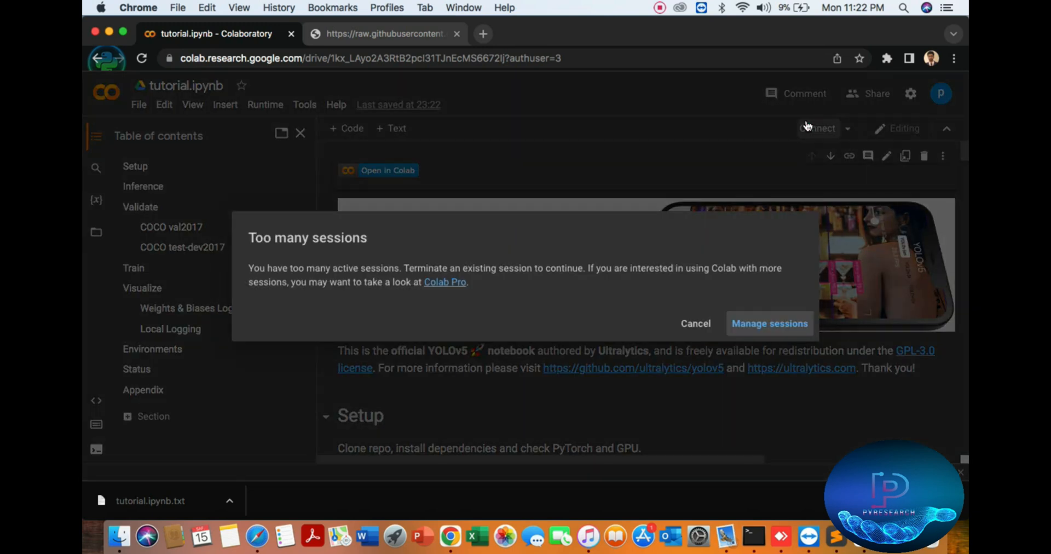
- Terminate the yolo5.ipynb session and connect the tutorial notebook to a runtime
click(769, 323)
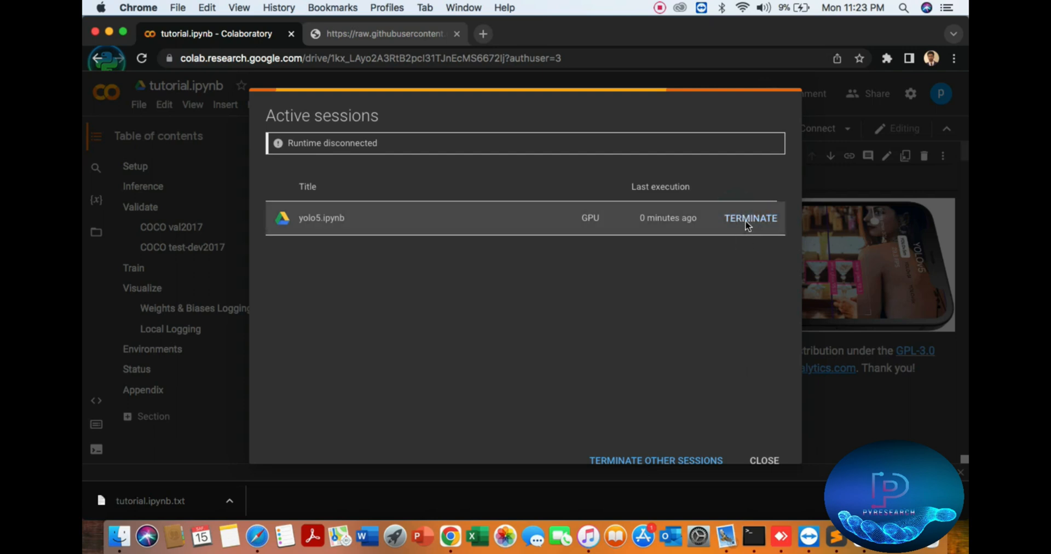
click(764, 460)
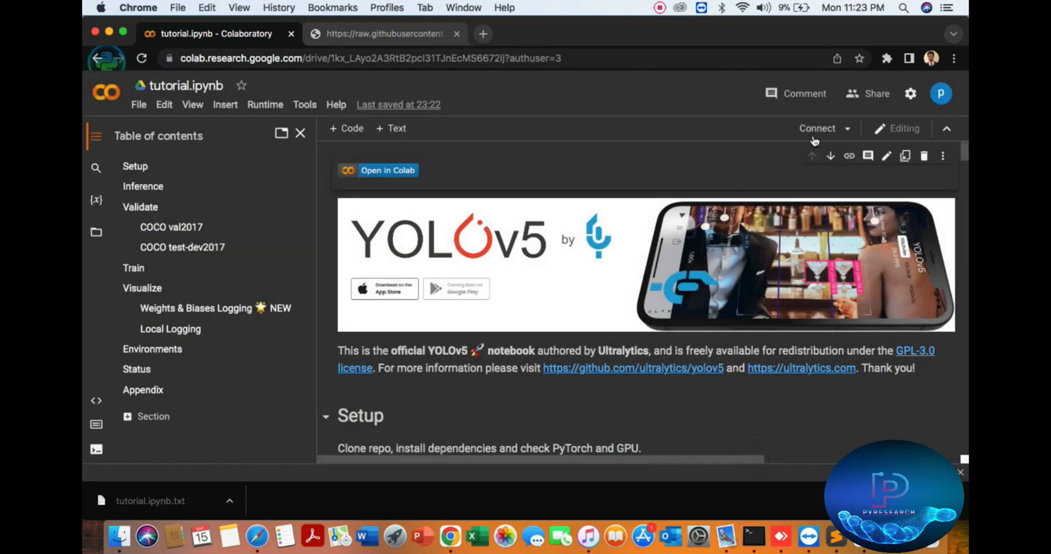
click(817, 128)
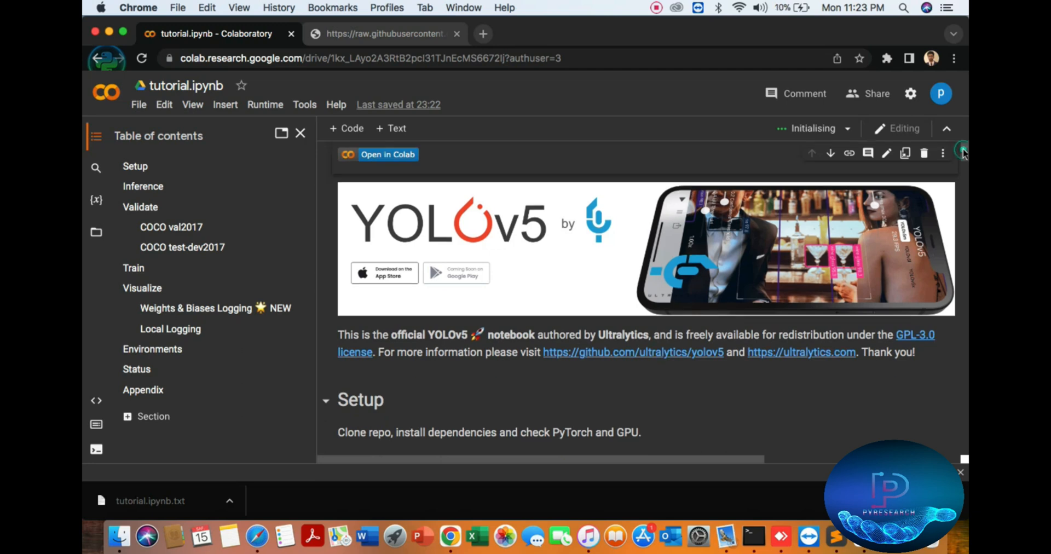
- Run the Setup cell, cloning YOLOv5 and reporting torch 1.12.1+cu113 on a Tesla T4
scroll(down, 3)
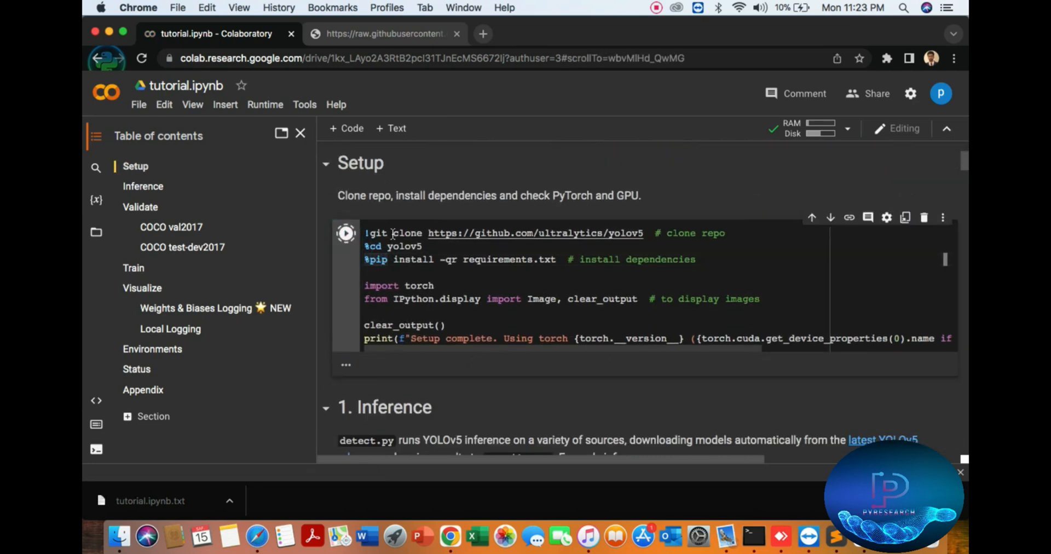
click(346, 233)
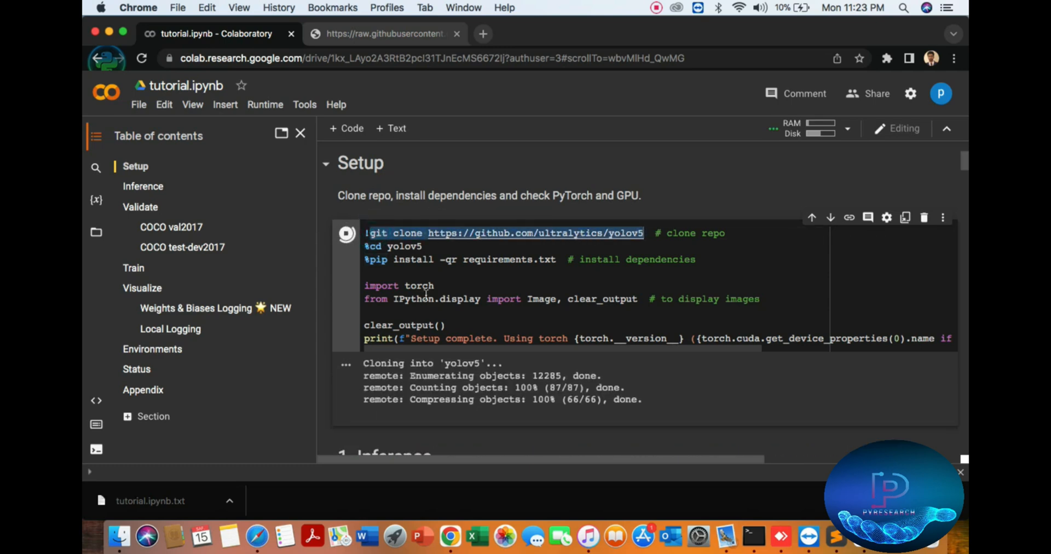
click(347, 233)
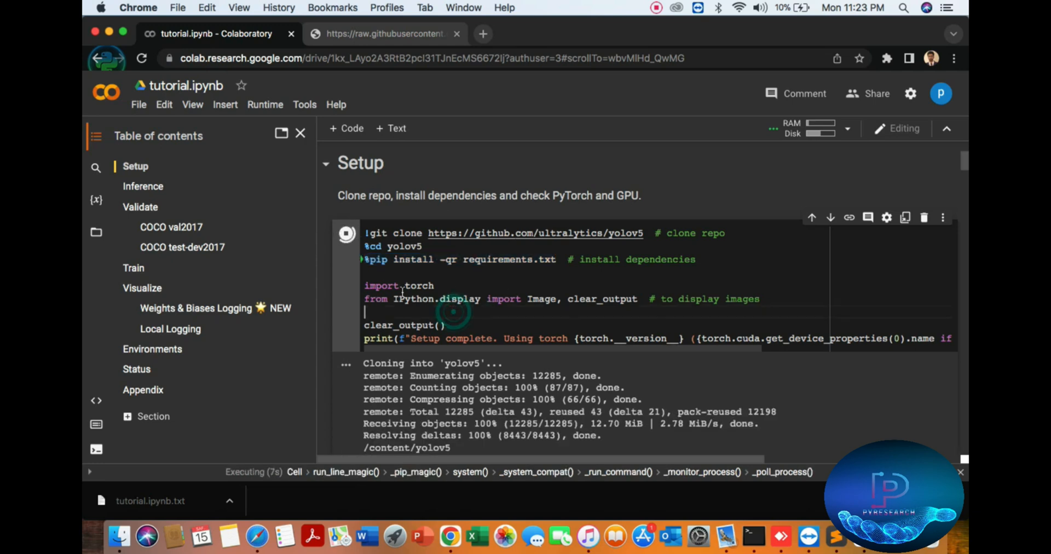
double_click(414, 298)
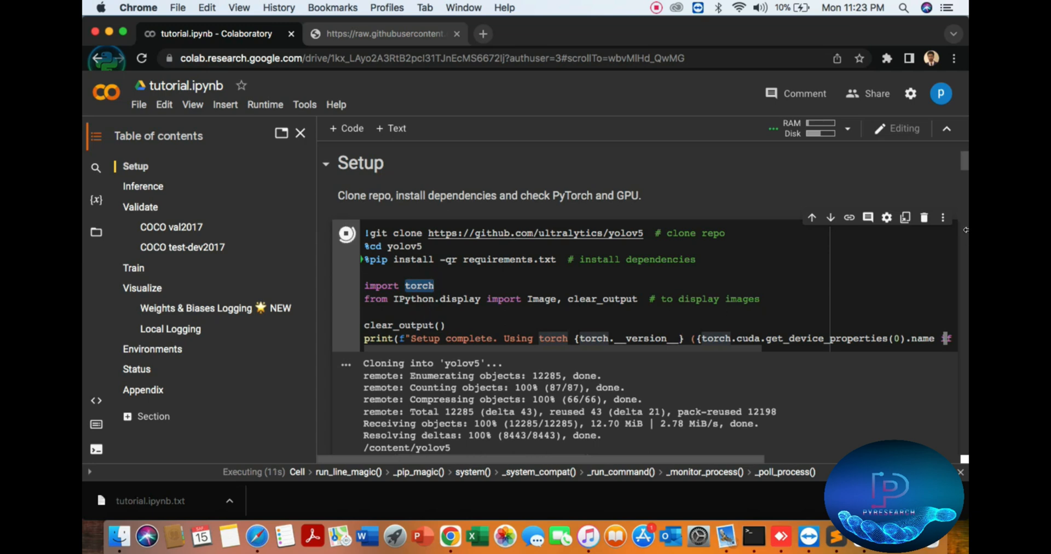
scroll(down, 3)
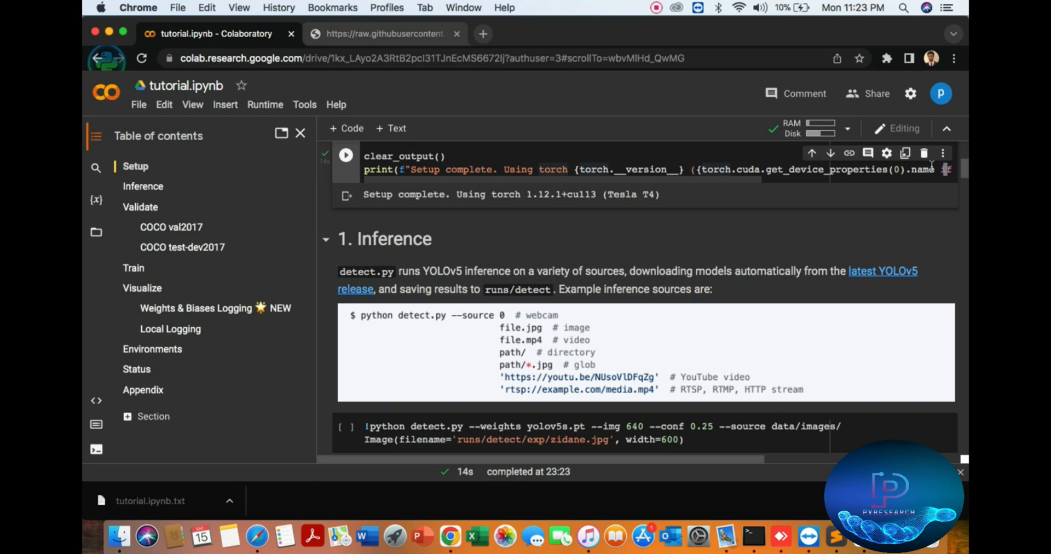
- Run the detect.py cell with yolov5s weights, saving detections to runs/detect/exp
scroll(down, 3)
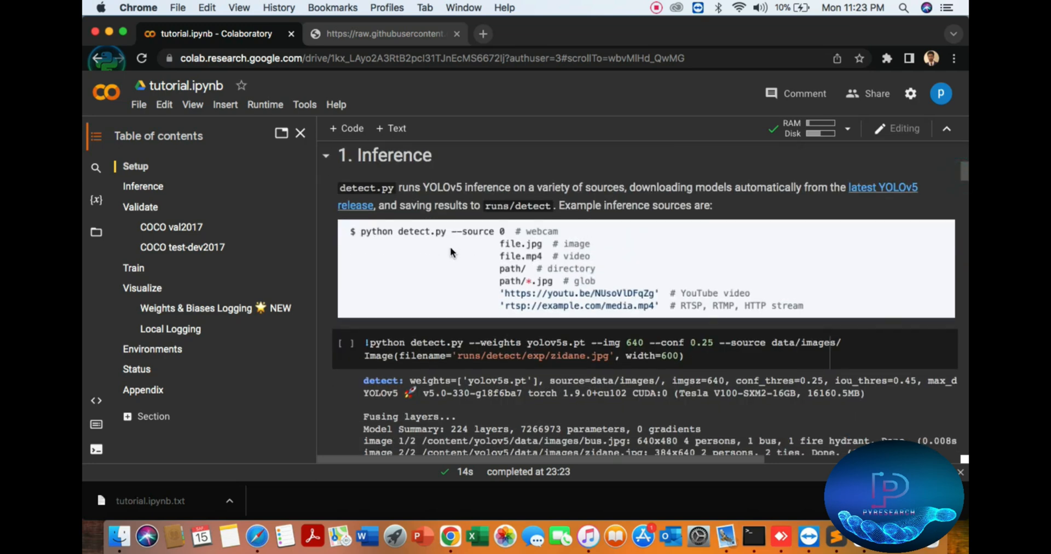
click(354, 348)
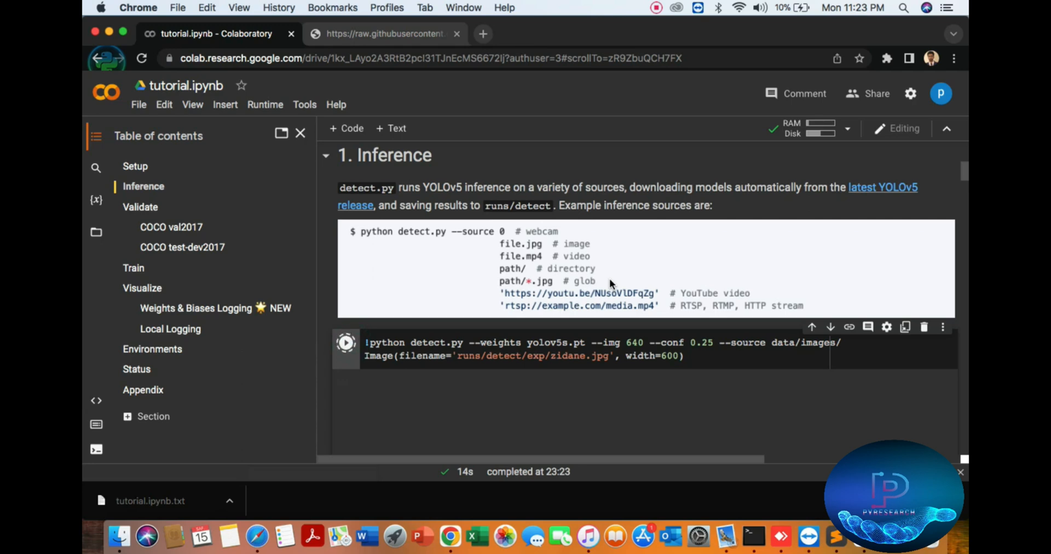
click(346, 342)
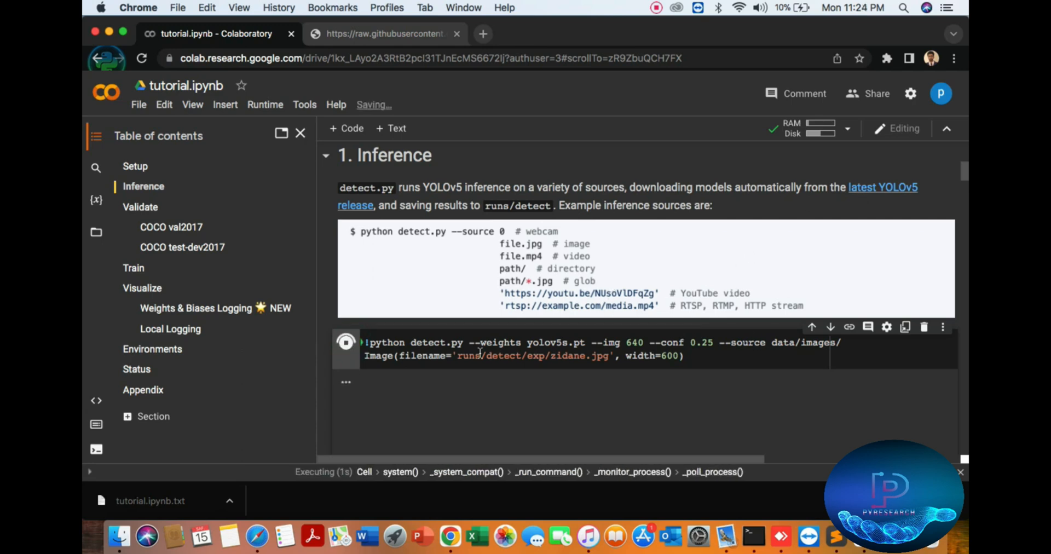
scroll(down, 3)
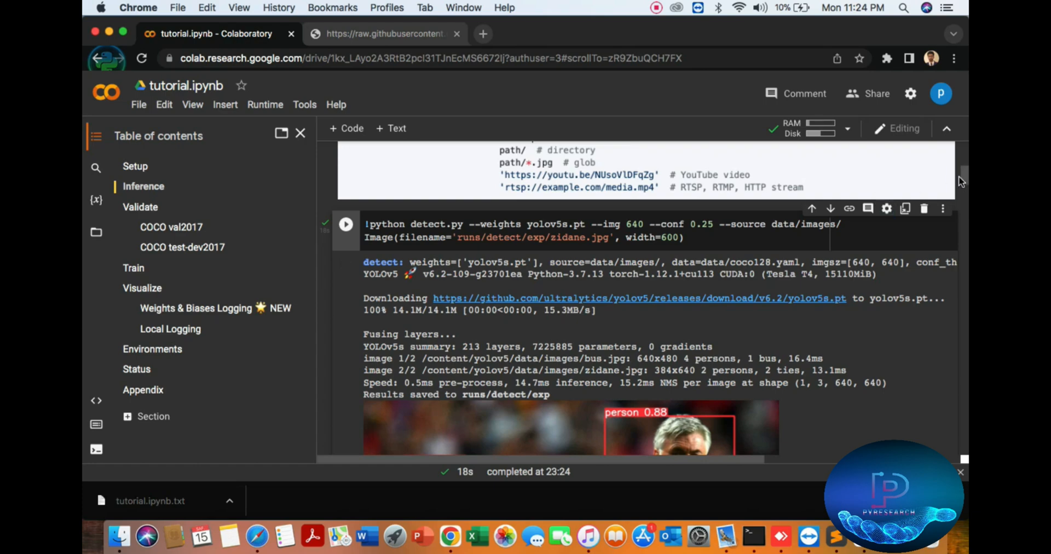
- View the annotated zidane.jpg result and show the runtime's .config, sample_data and yolov5 folders
scroll(down, 3)
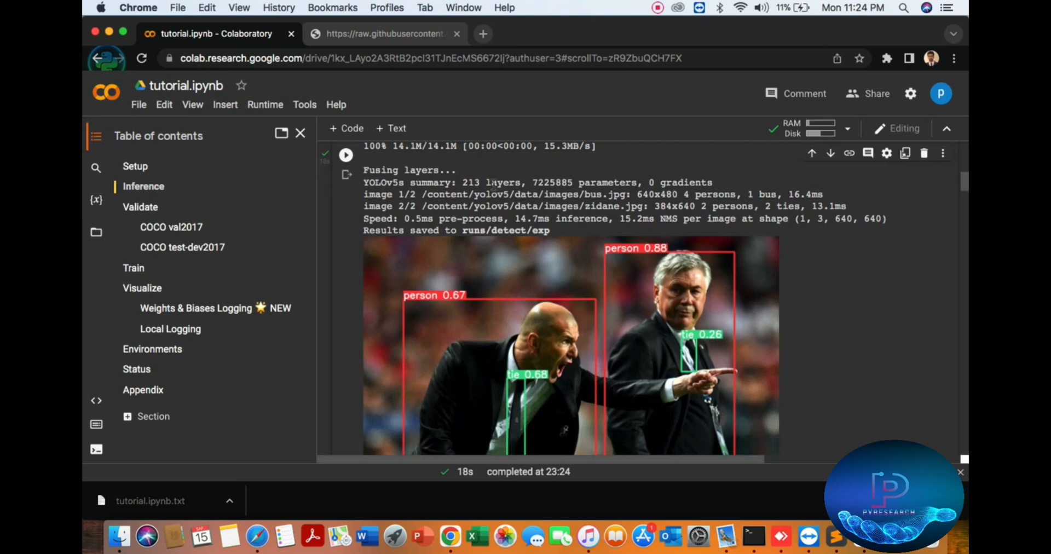
double_click(562, 206)
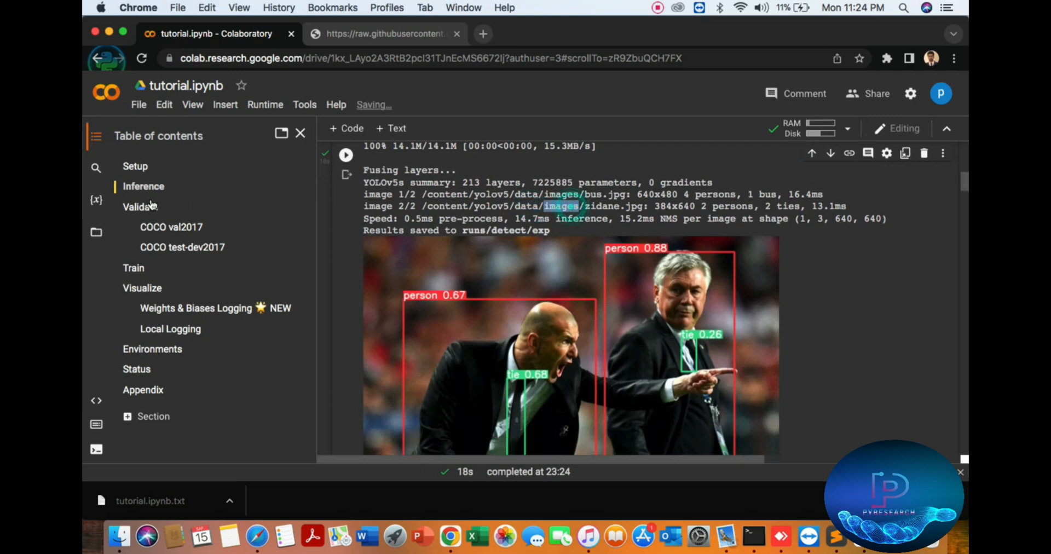
click(95, 231)
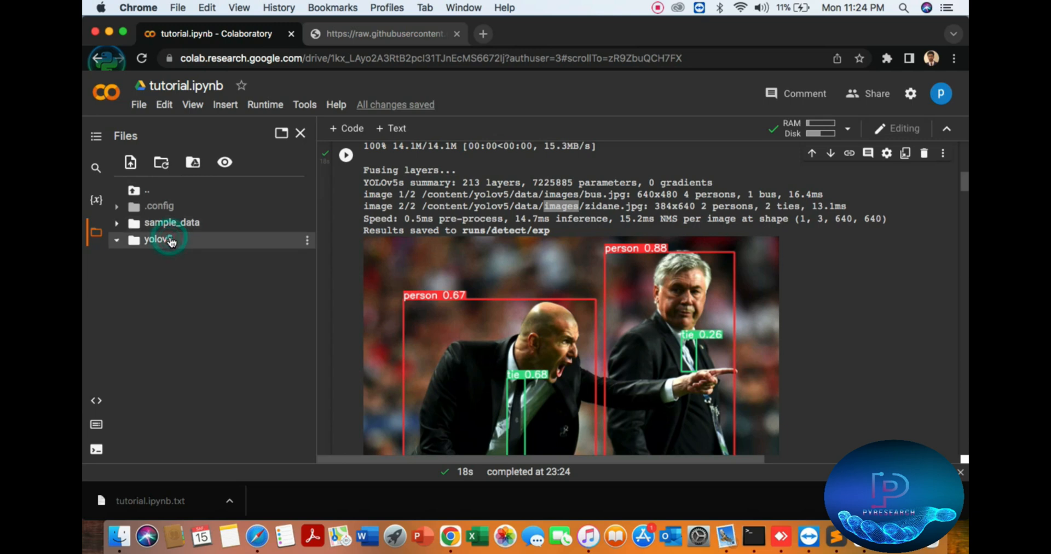
- Expand yolov5/data/images to reveal bus.jpg and zidane.jpg, and preview zidane.jpg
click(158, 239)
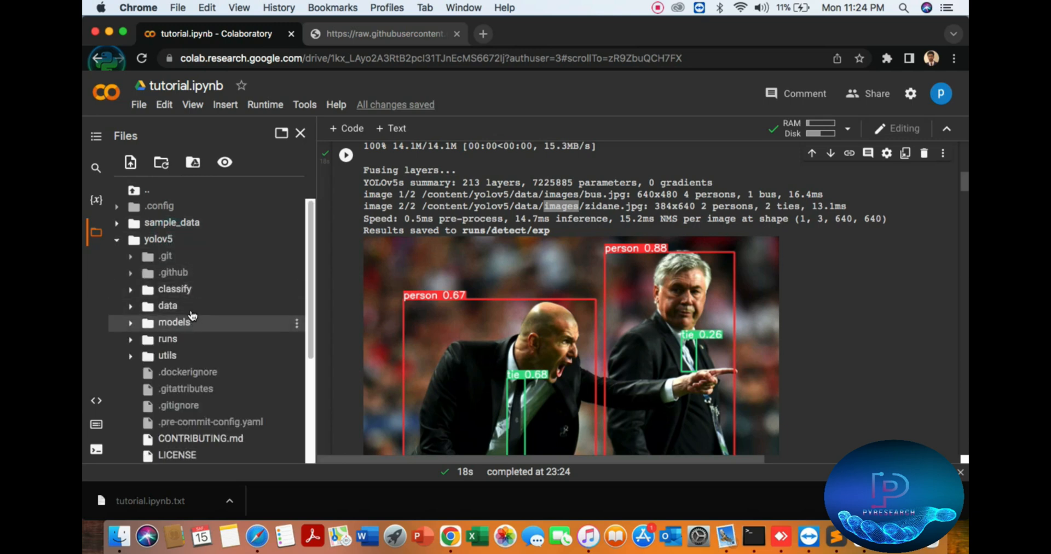
click(167, 305)
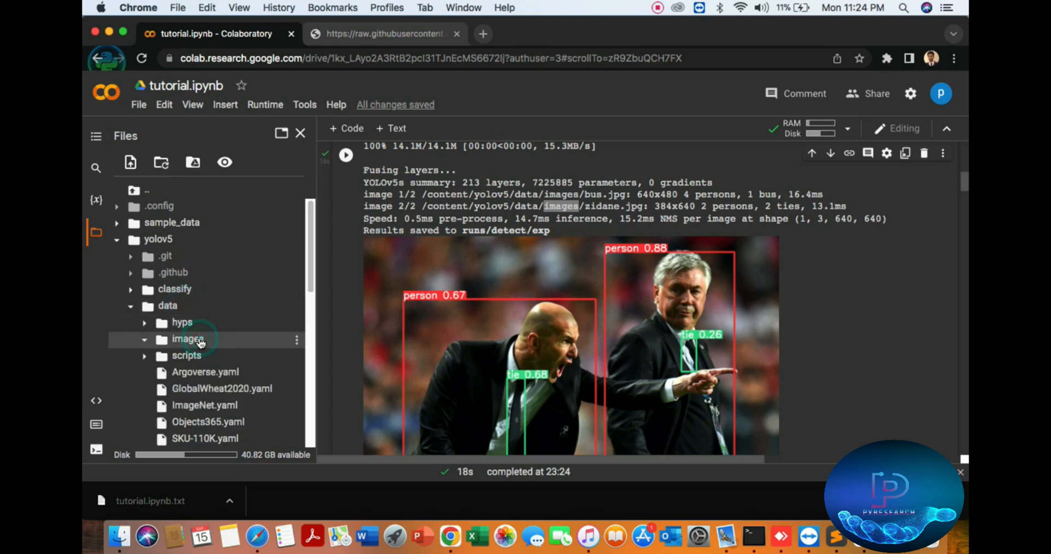
click(187, 339)
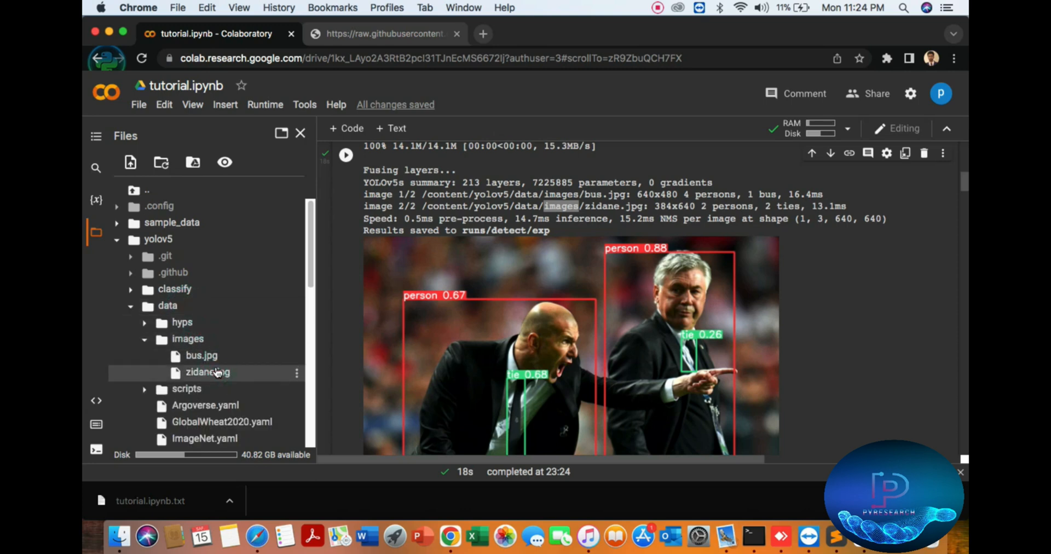
double_click(207, 372)
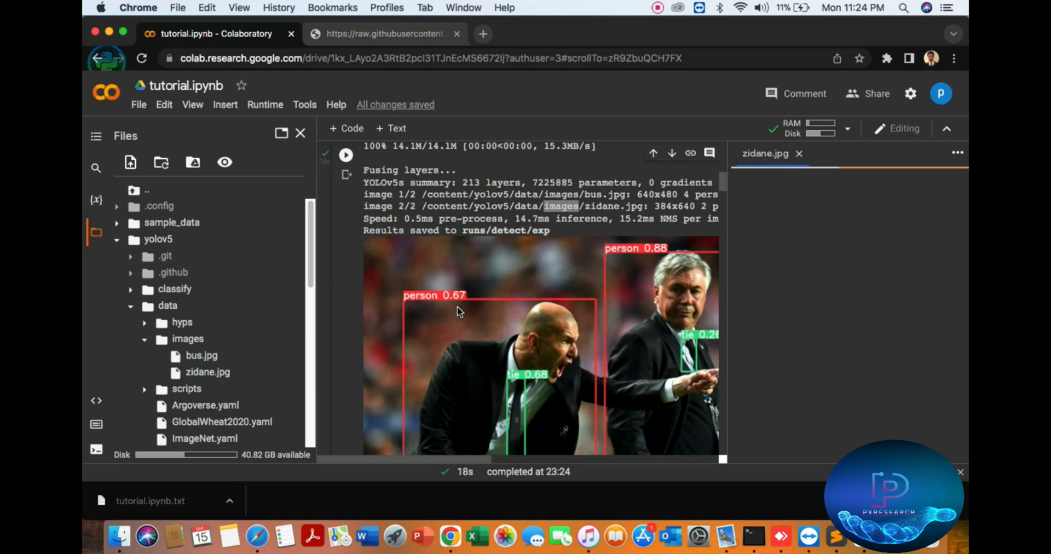
click(765, 153)
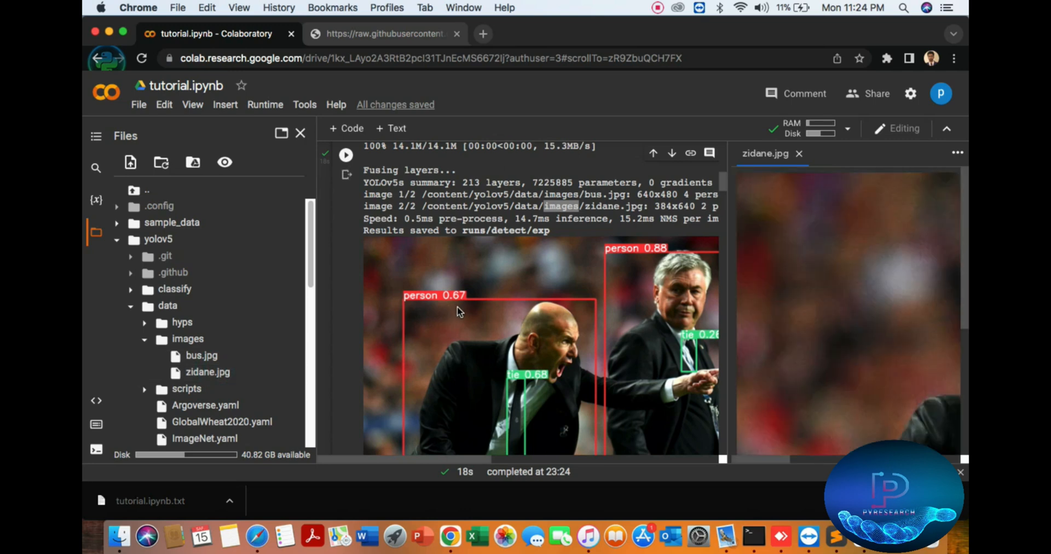
mouse_move(764, 467)
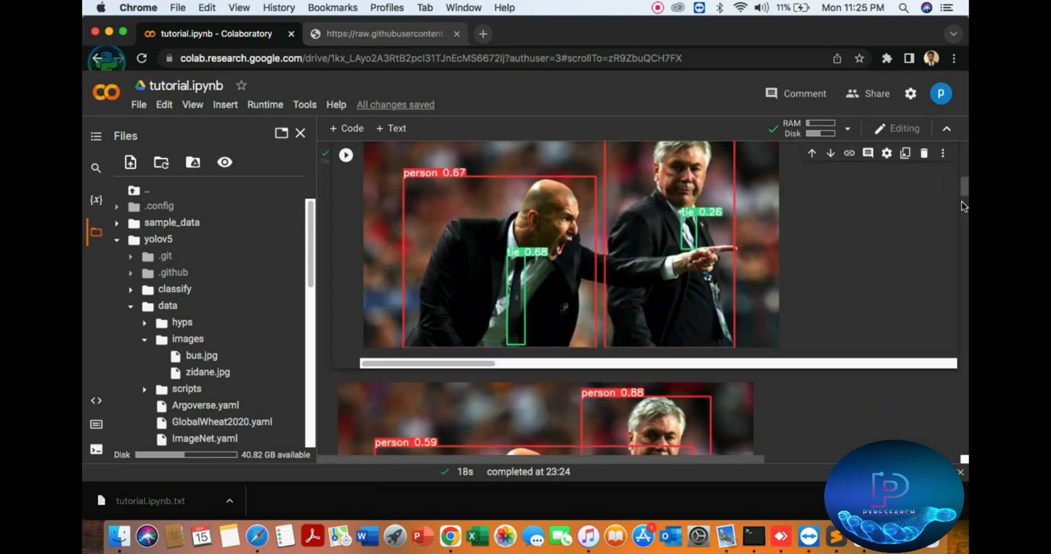
- Scroll down through the notebook's Validate, Train and Environments sections
scroll(down, 3)
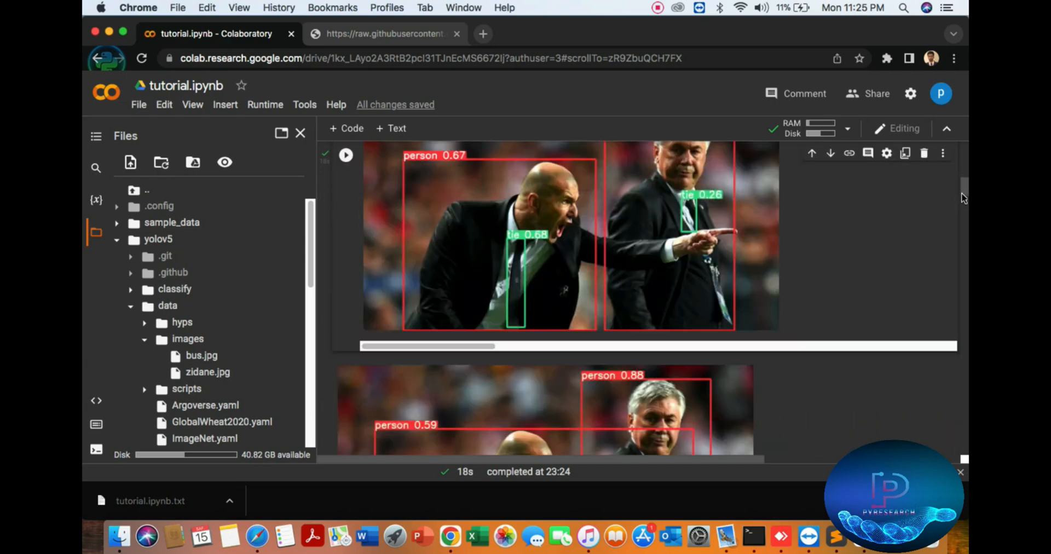
scroll(down, 3)
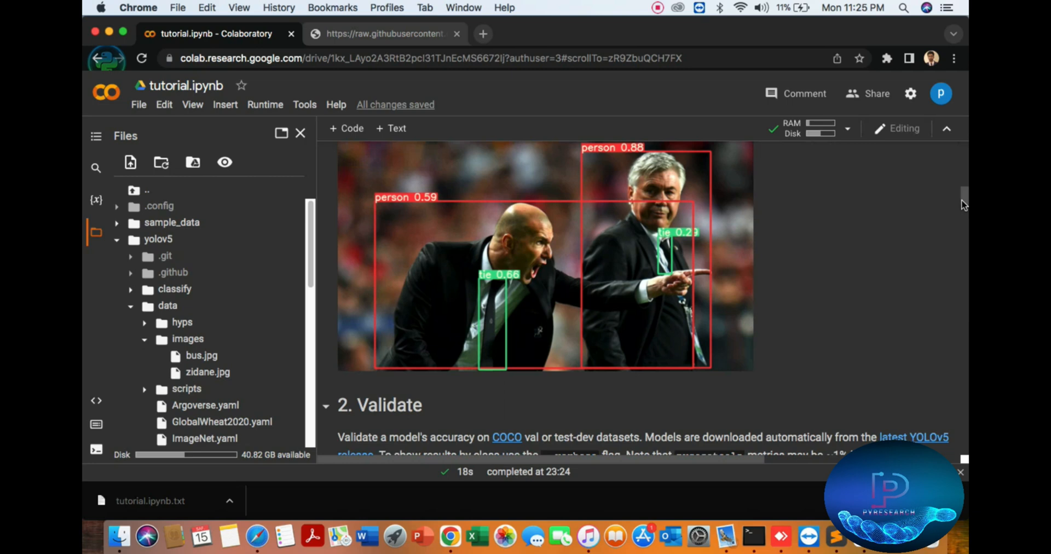
scroll(down, 3)
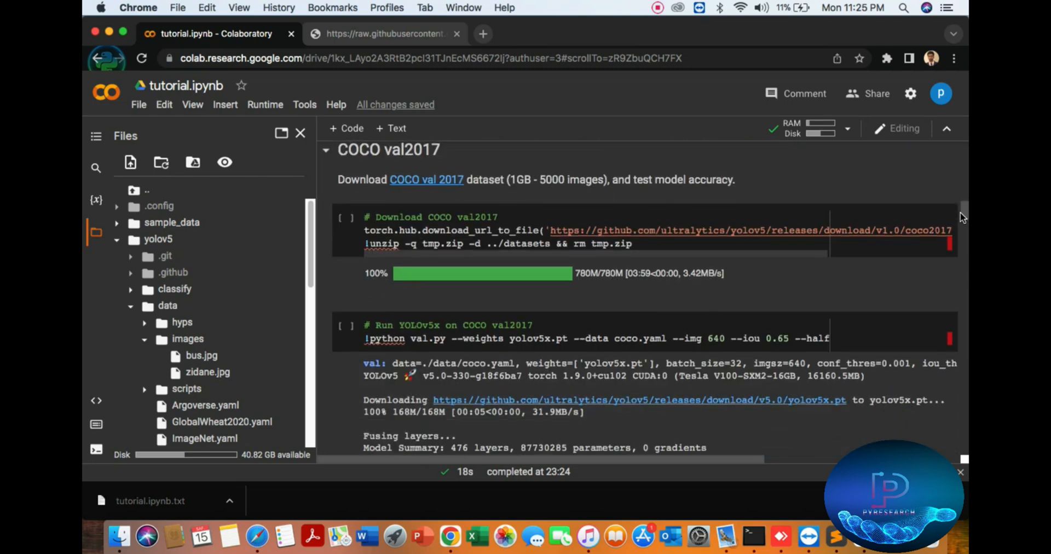
scroll(down, 3)
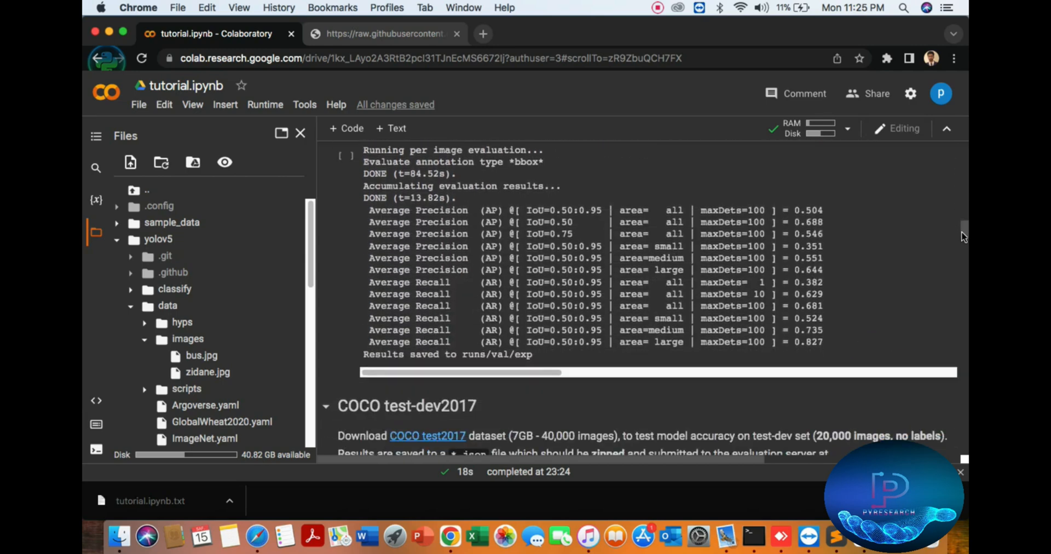
scroll(down, 3)
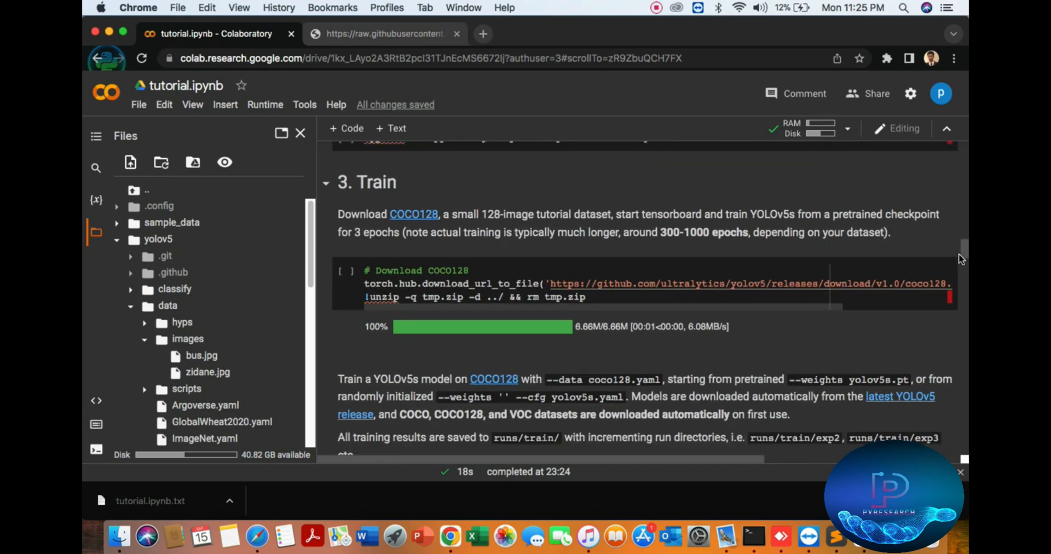
scroll(down, 3)
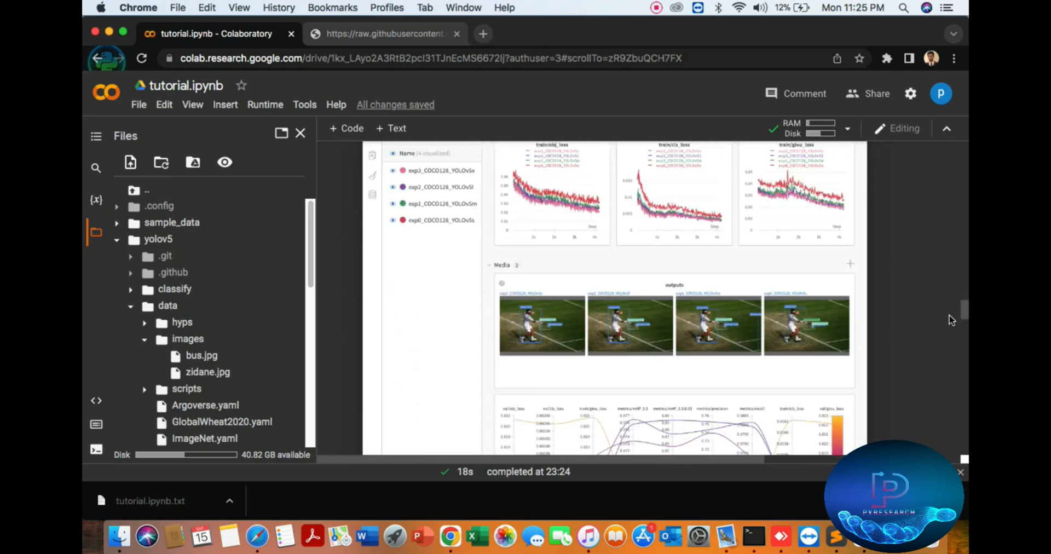
scroll(down, 3)
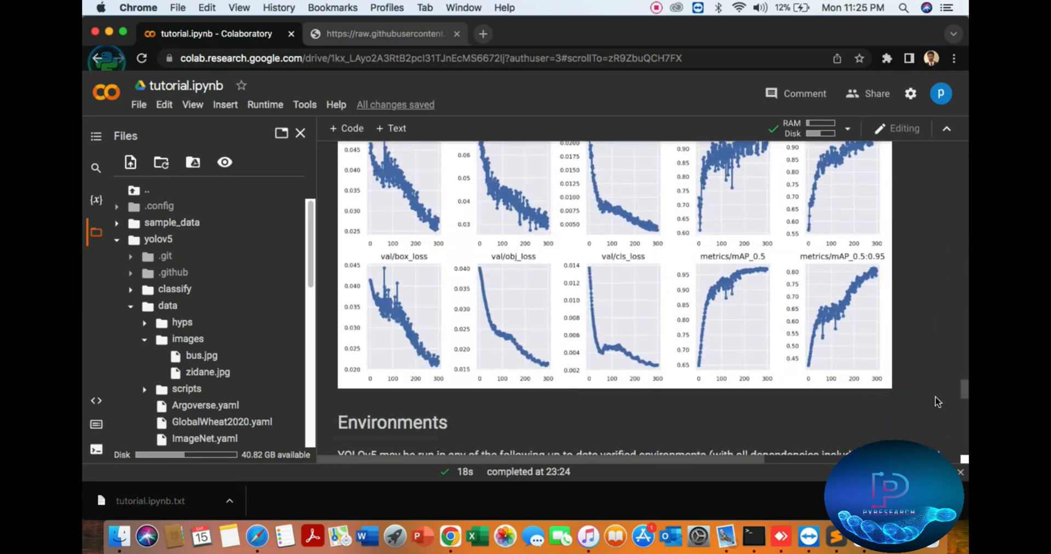
scroll(down, 3)
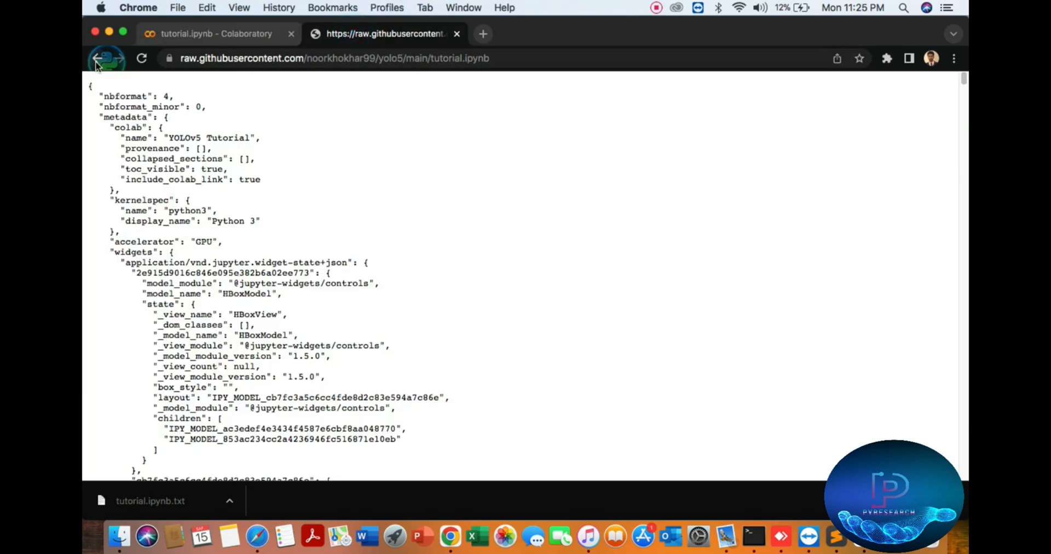
- Show the yolo5 GitHub repo's clone options, then view Colab's Appendix Profile and Evolve cells
click(99, 58)
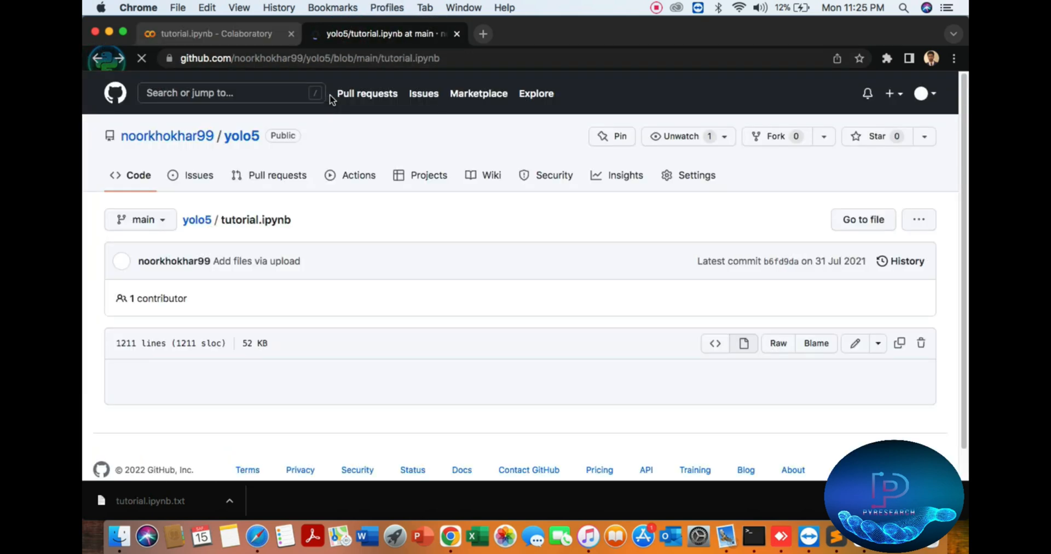
click(197, 219)
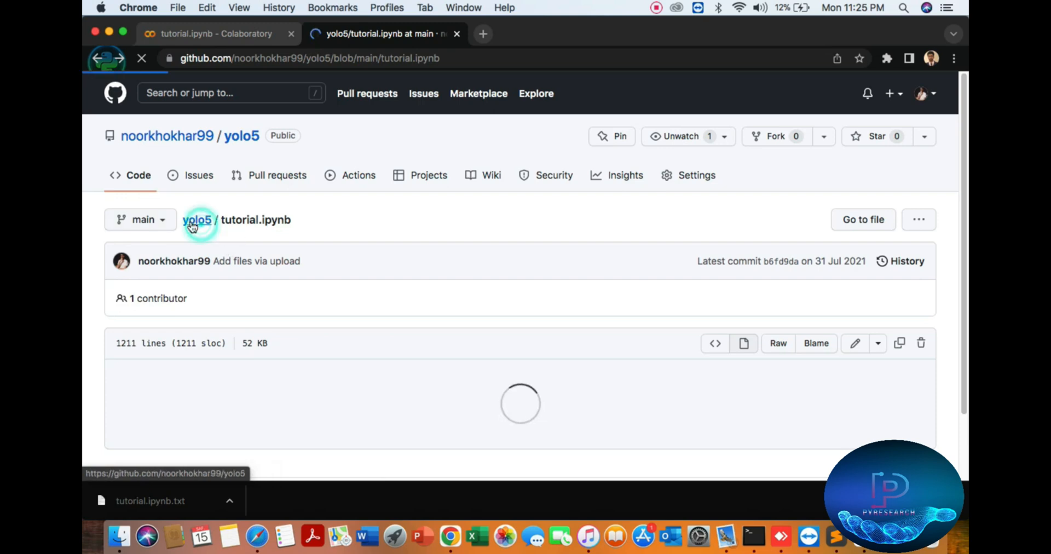
click(197, 219)
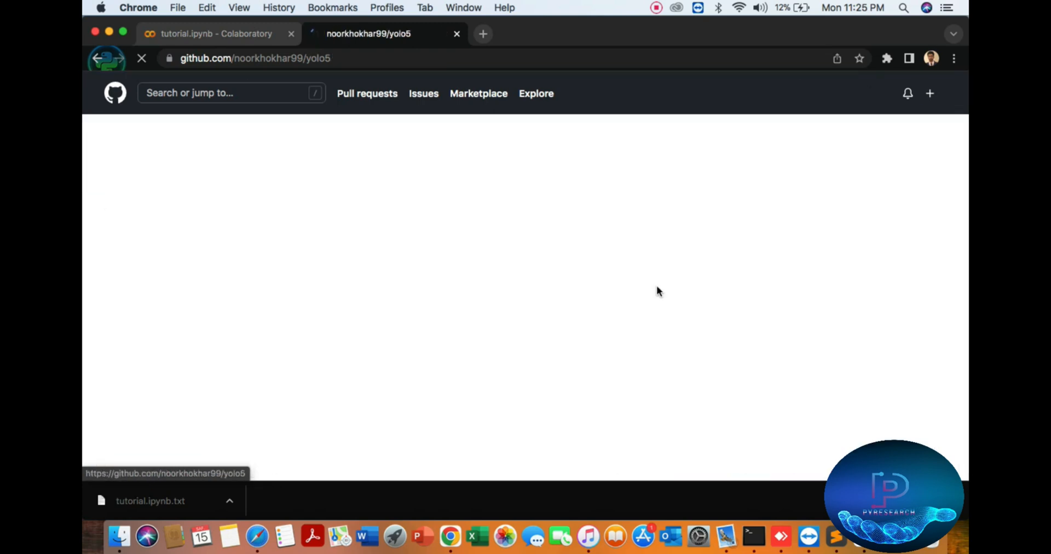
click(683, 220)
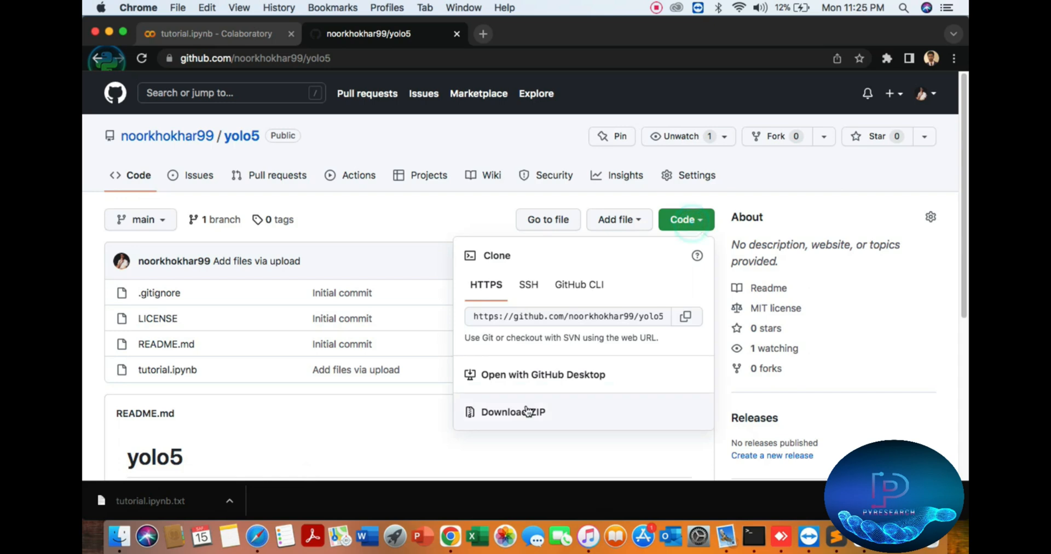
click(208, 33)
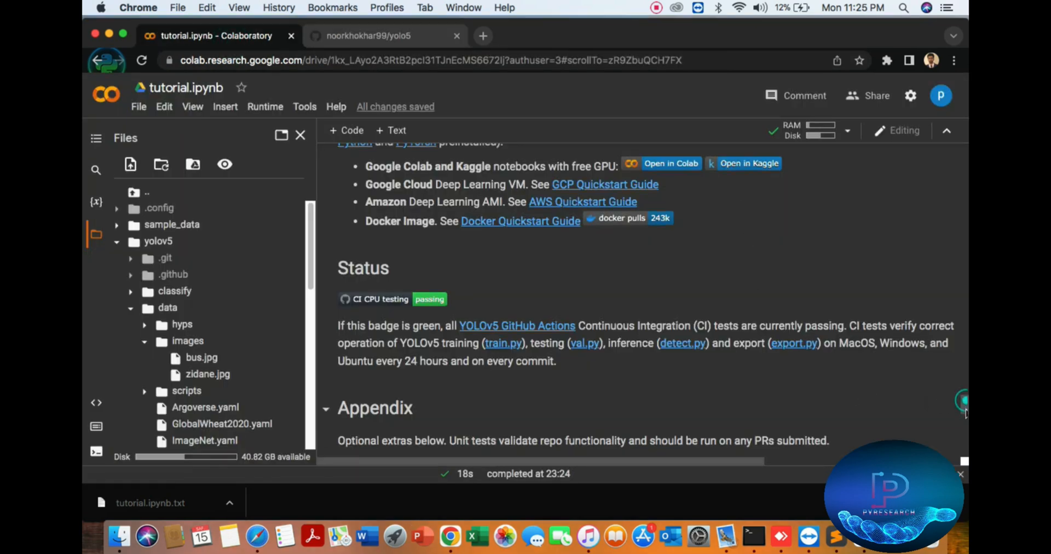
scroll(down, 3)
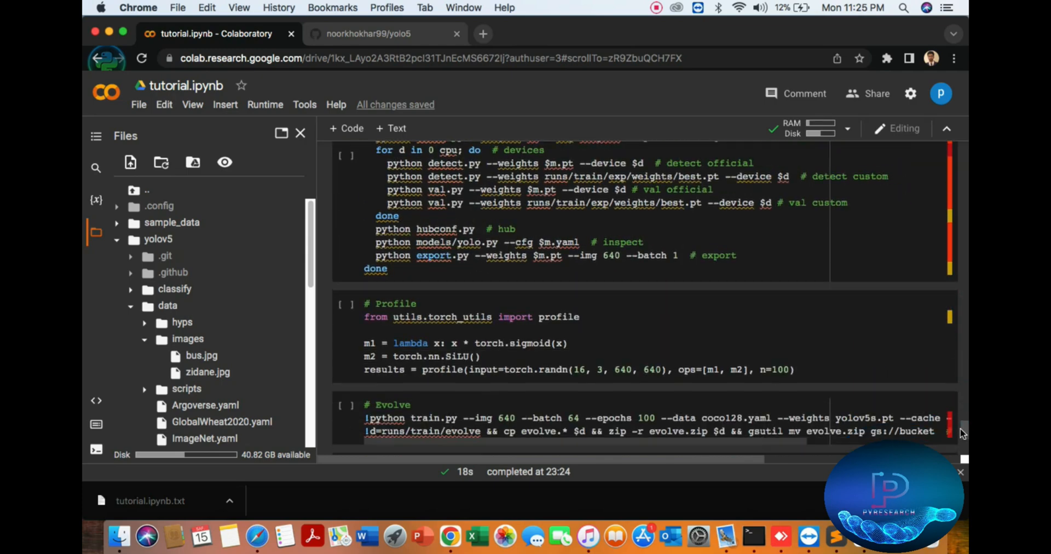